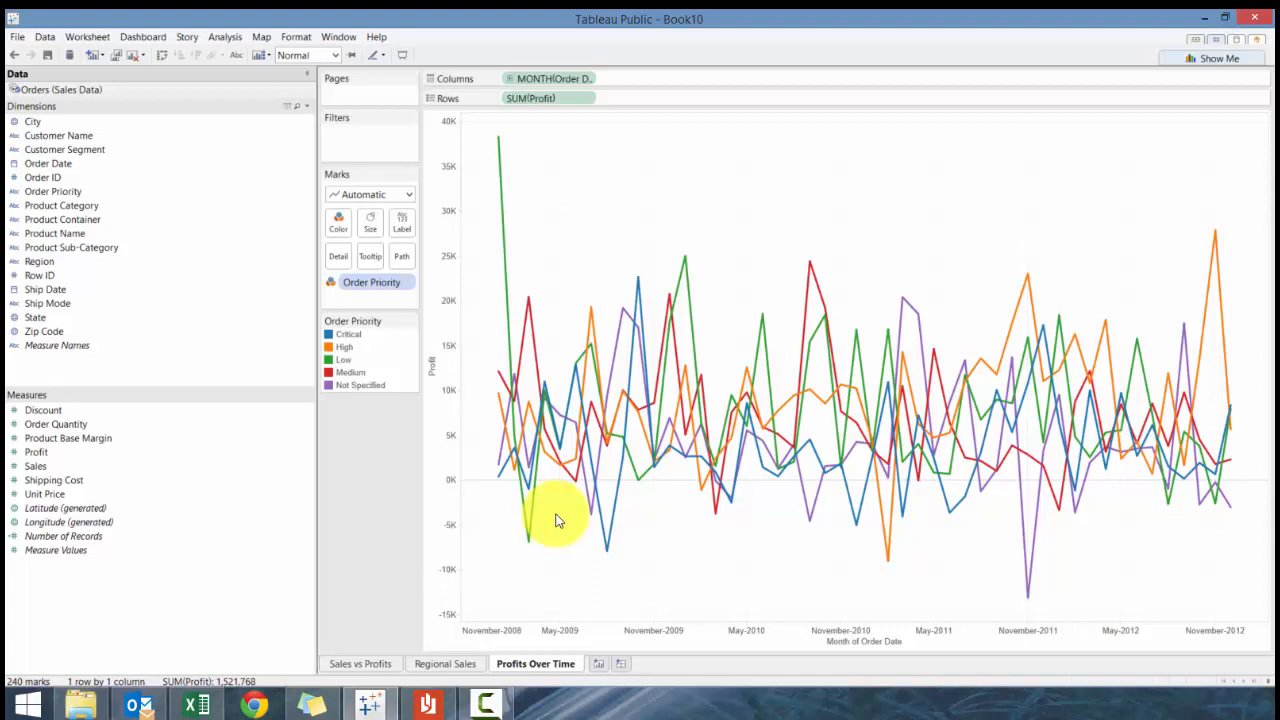
mouse_move(625, 665)
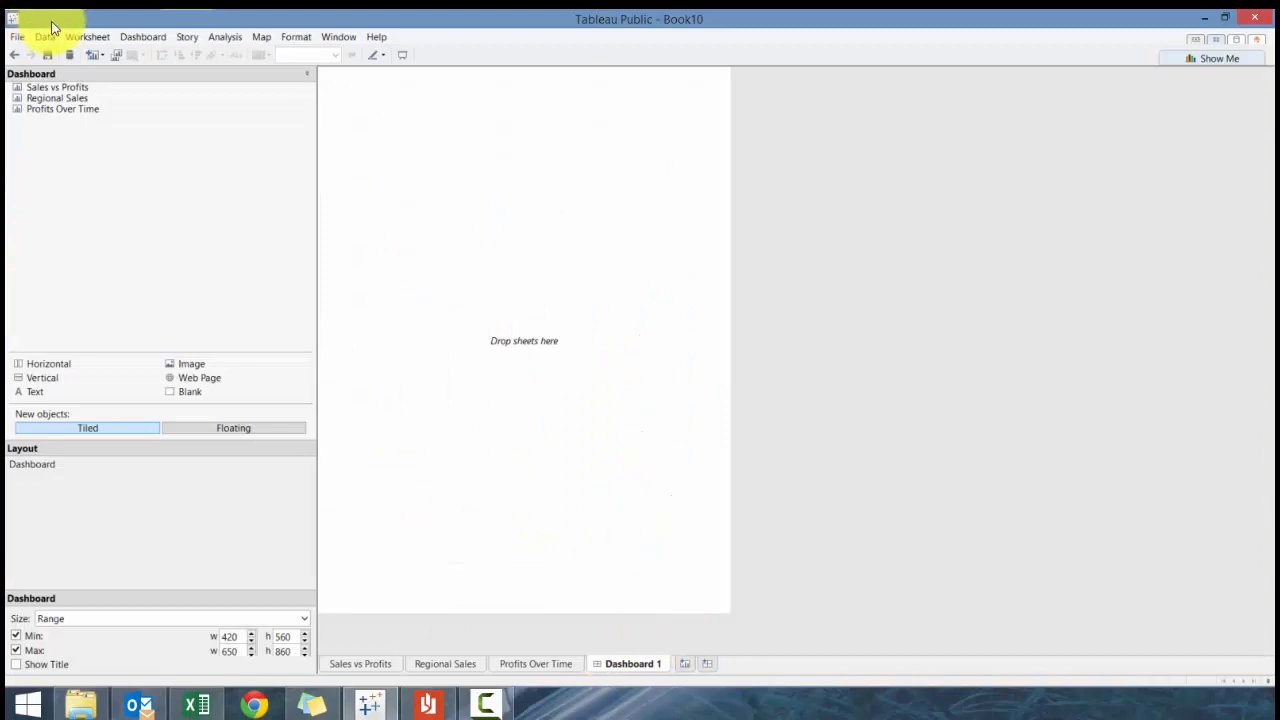
Step: Create a new dashboard and set its size to Automatic
click(142, 37)
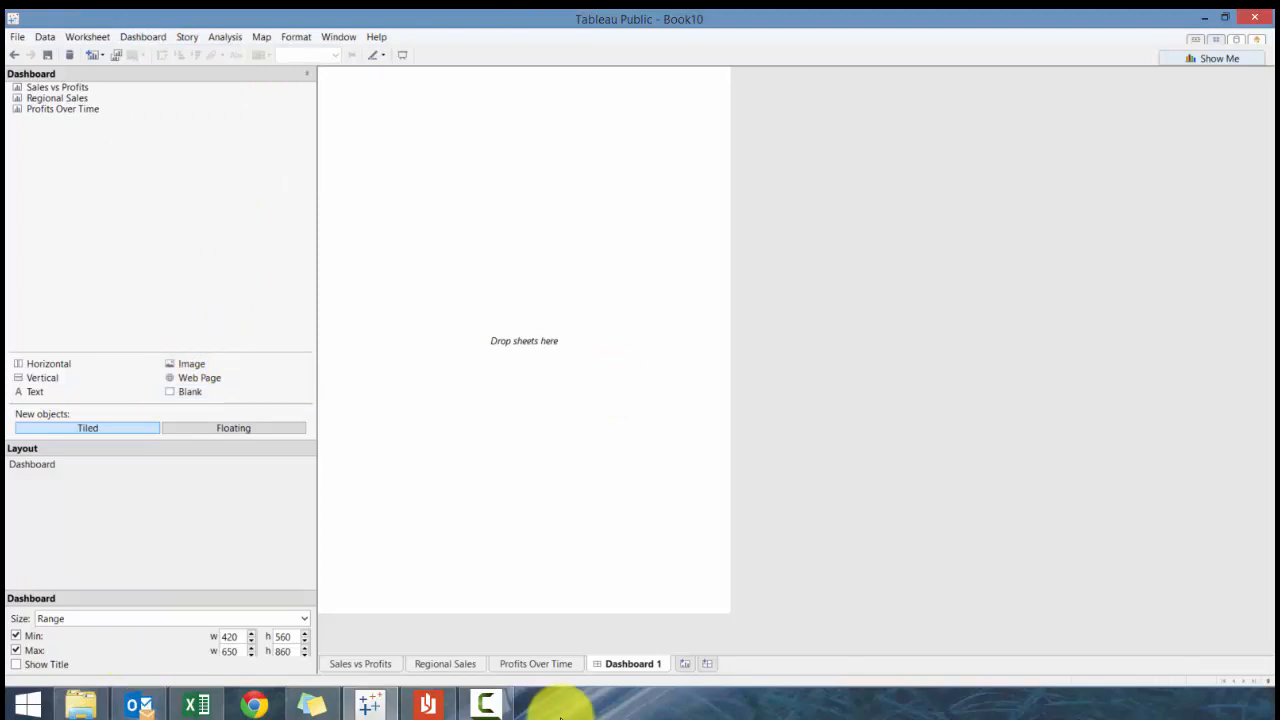
click(170, 618)
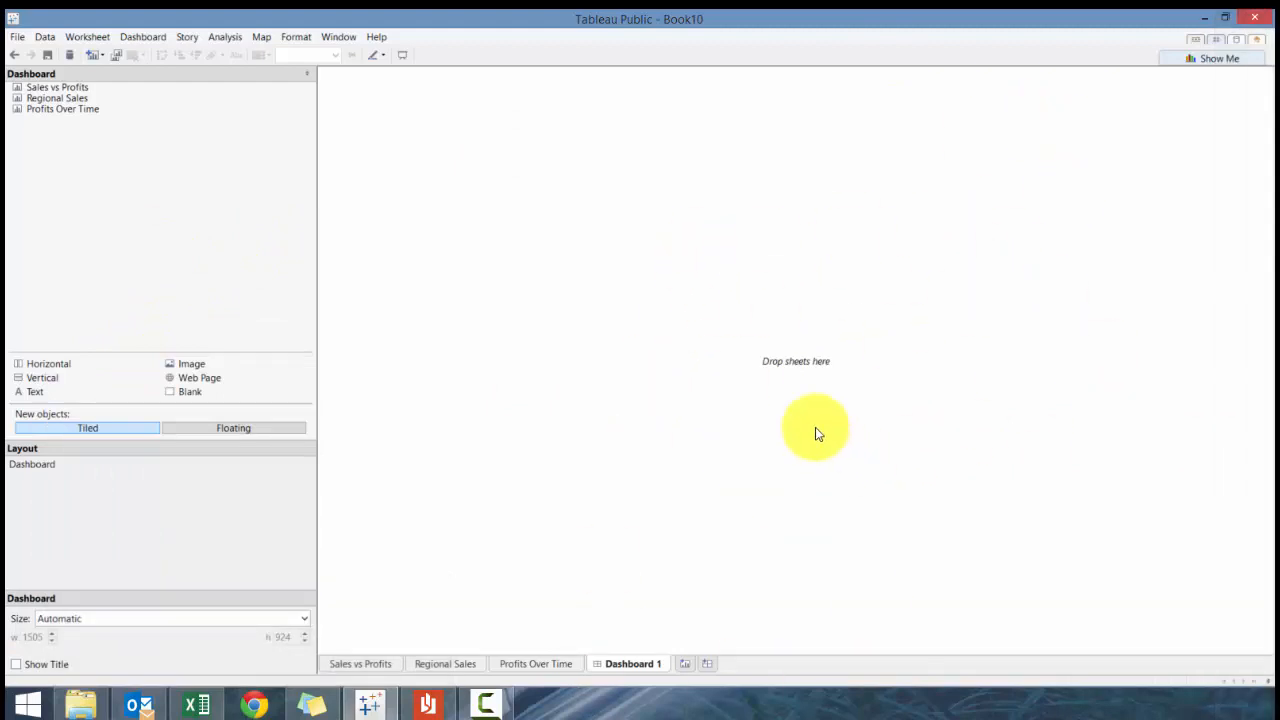
mouse_move(1268, 430)
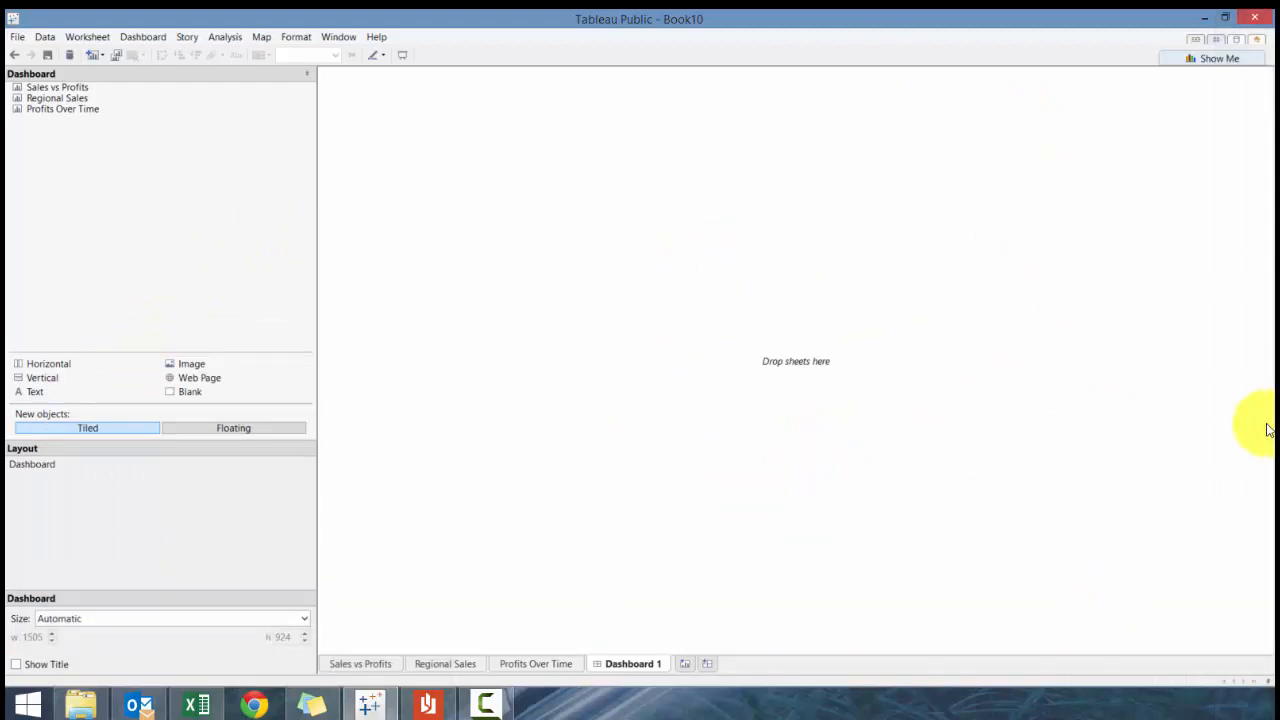
mouse_move(485, 440)
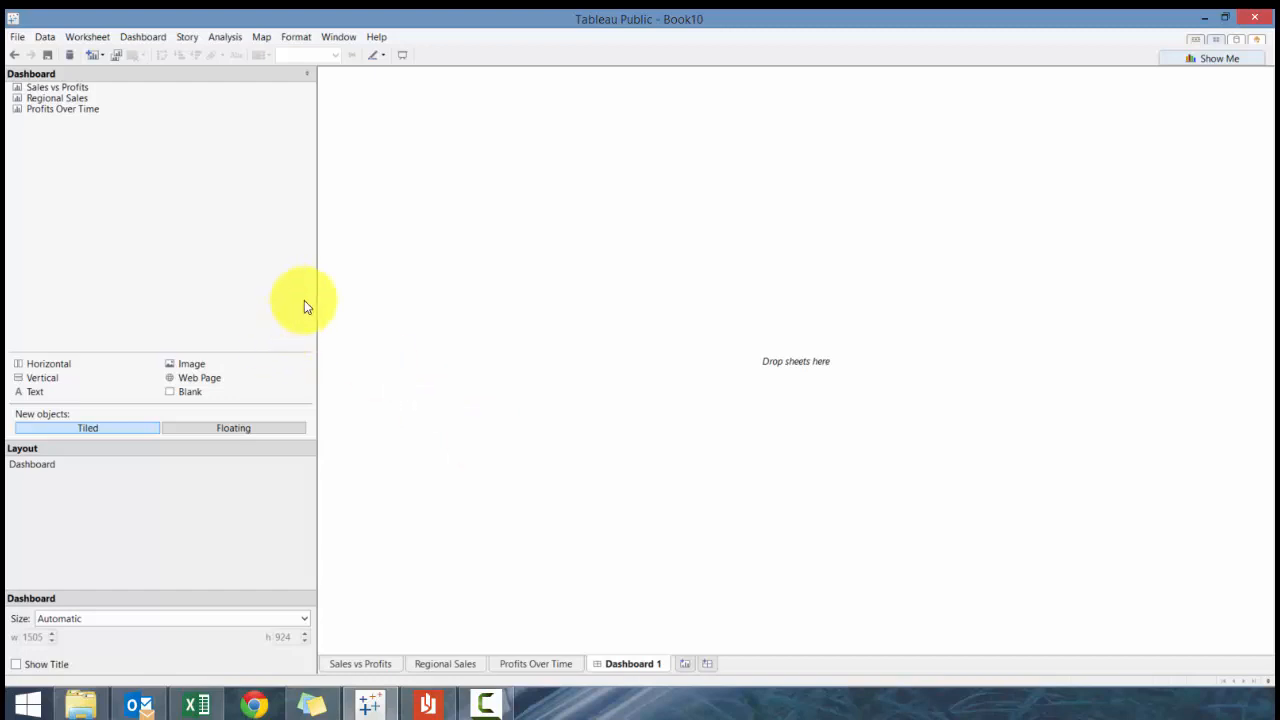
mouse_move(285, 300)
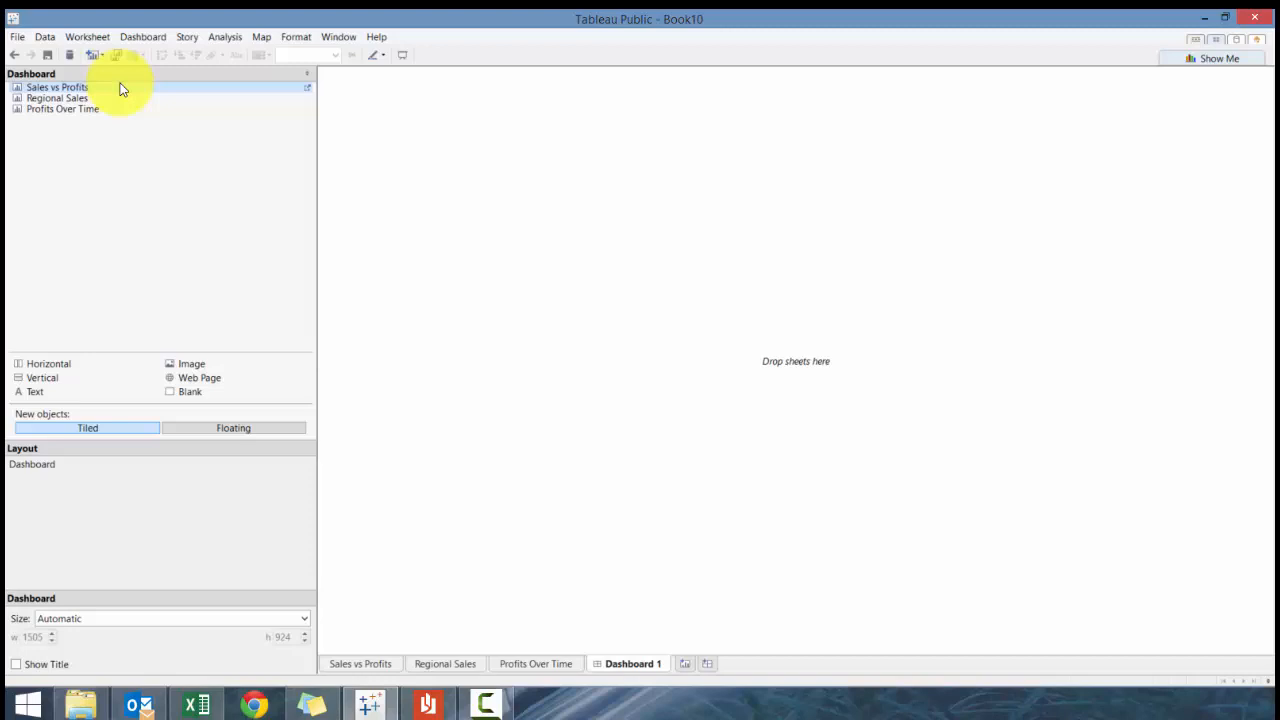
Step: Place the Sales vs Profits sheet onto the dashboard canvas
click(57, 97)
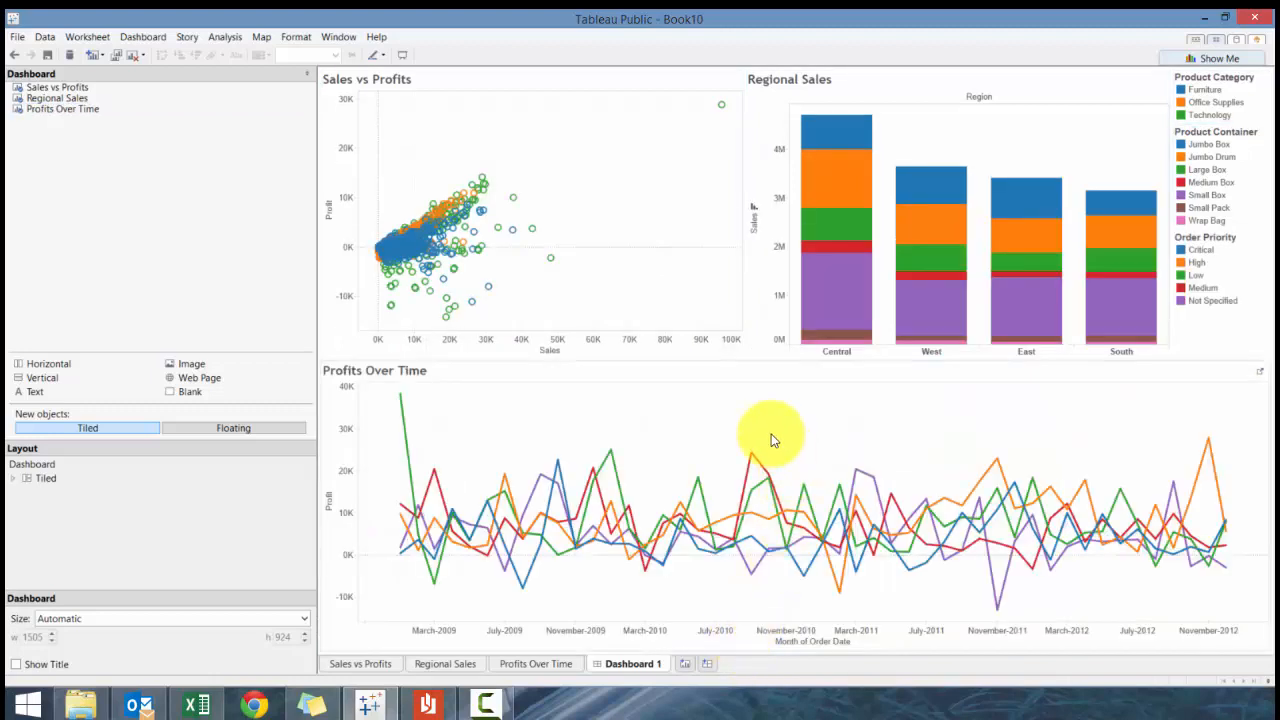
mouse_move(720, 300)
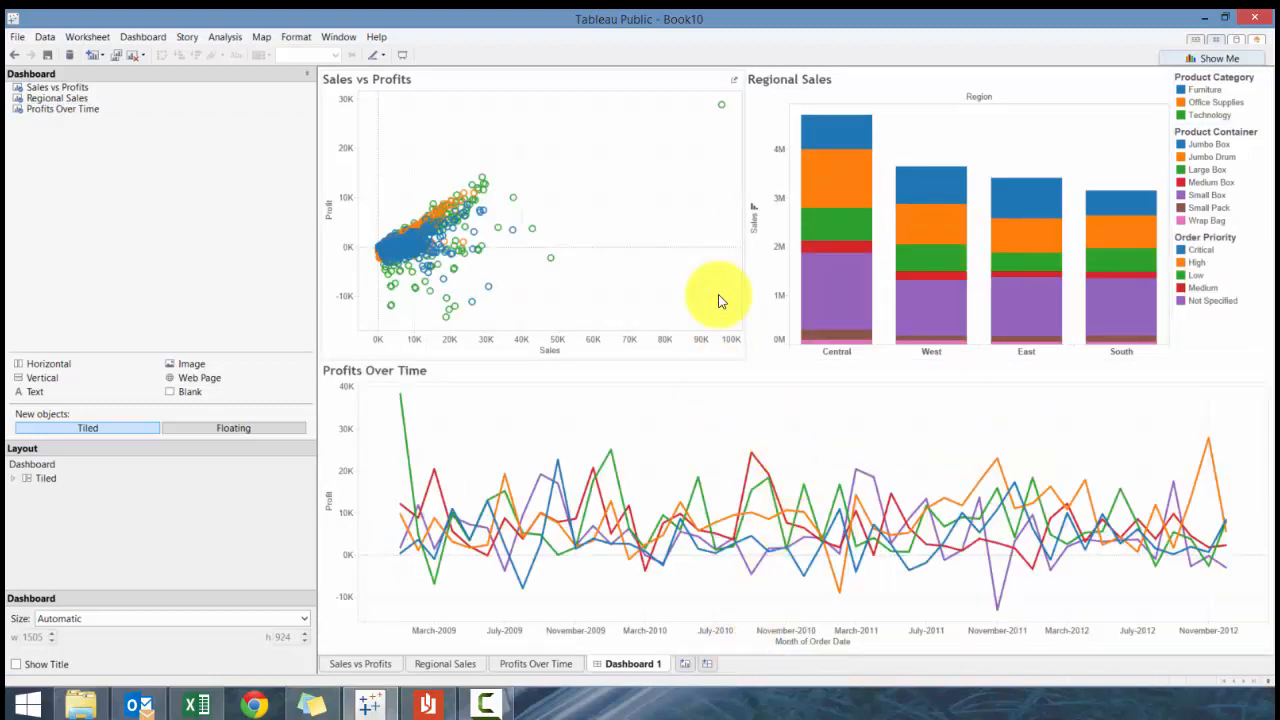
mouse_move(678, 428)
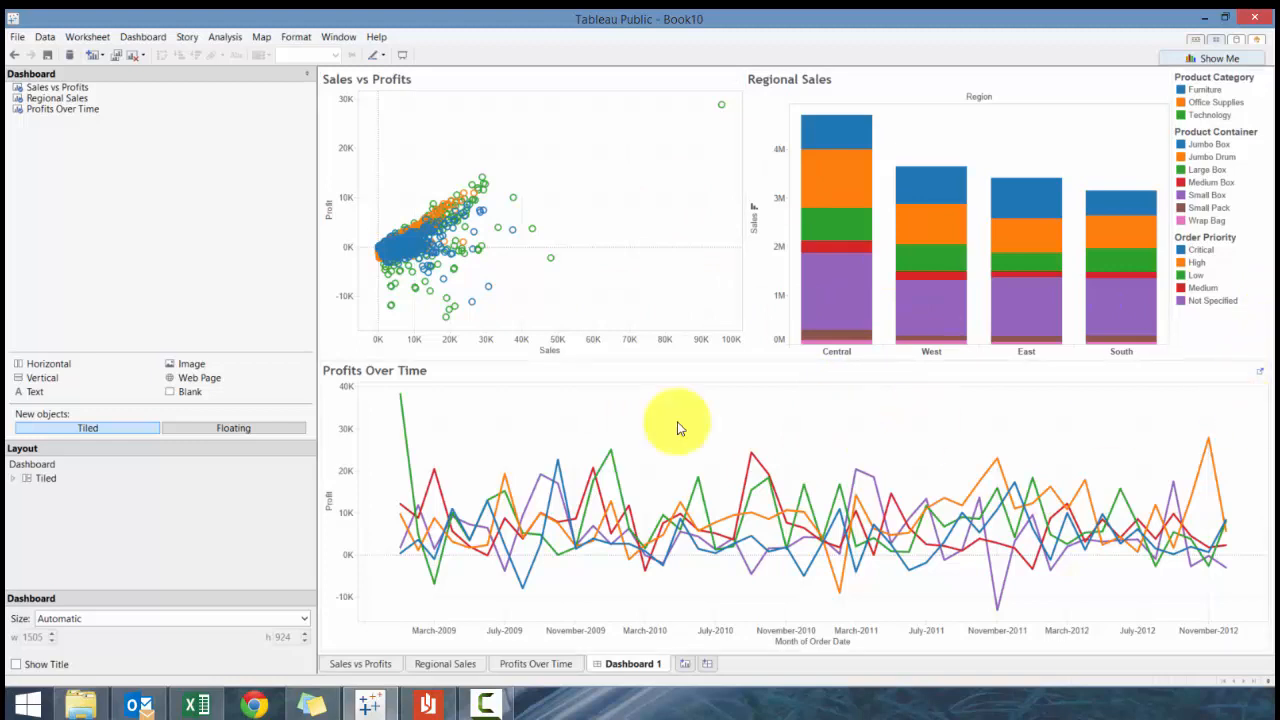
mouse_move(612, 668)
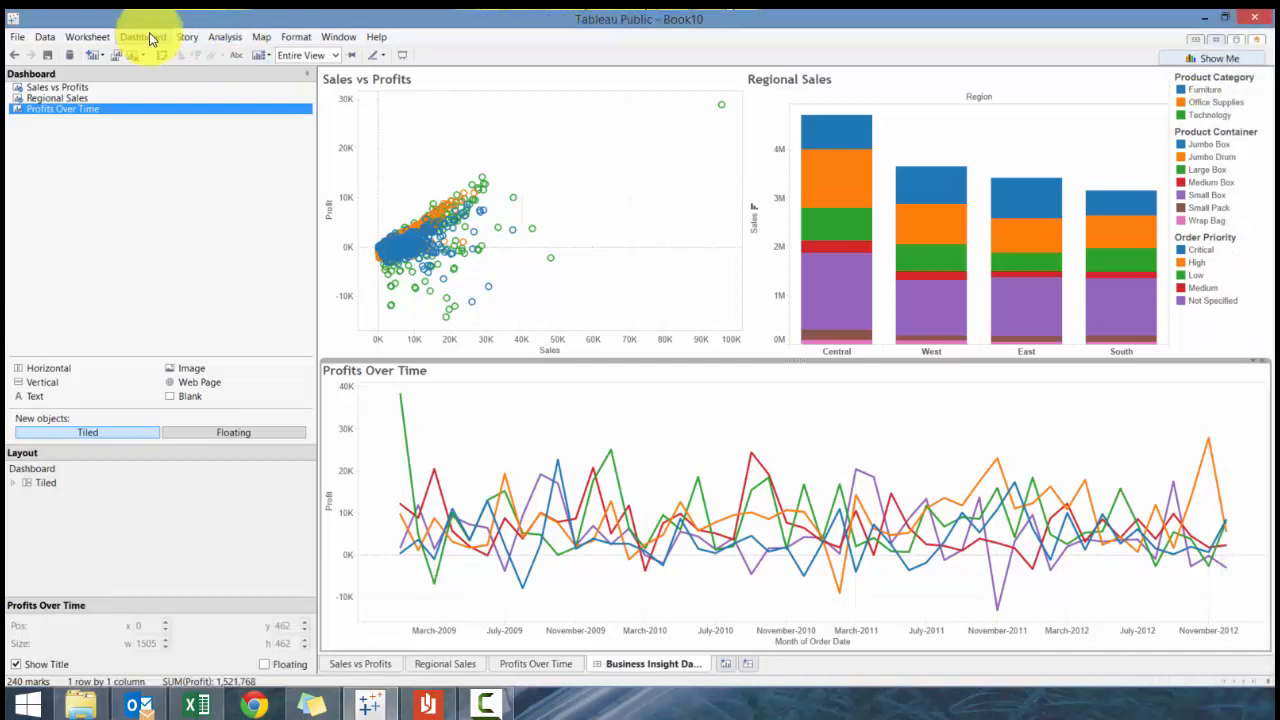
Step: Show the dashboard title and begin editing its text as Business Insight Dashboard
click(142, 37)
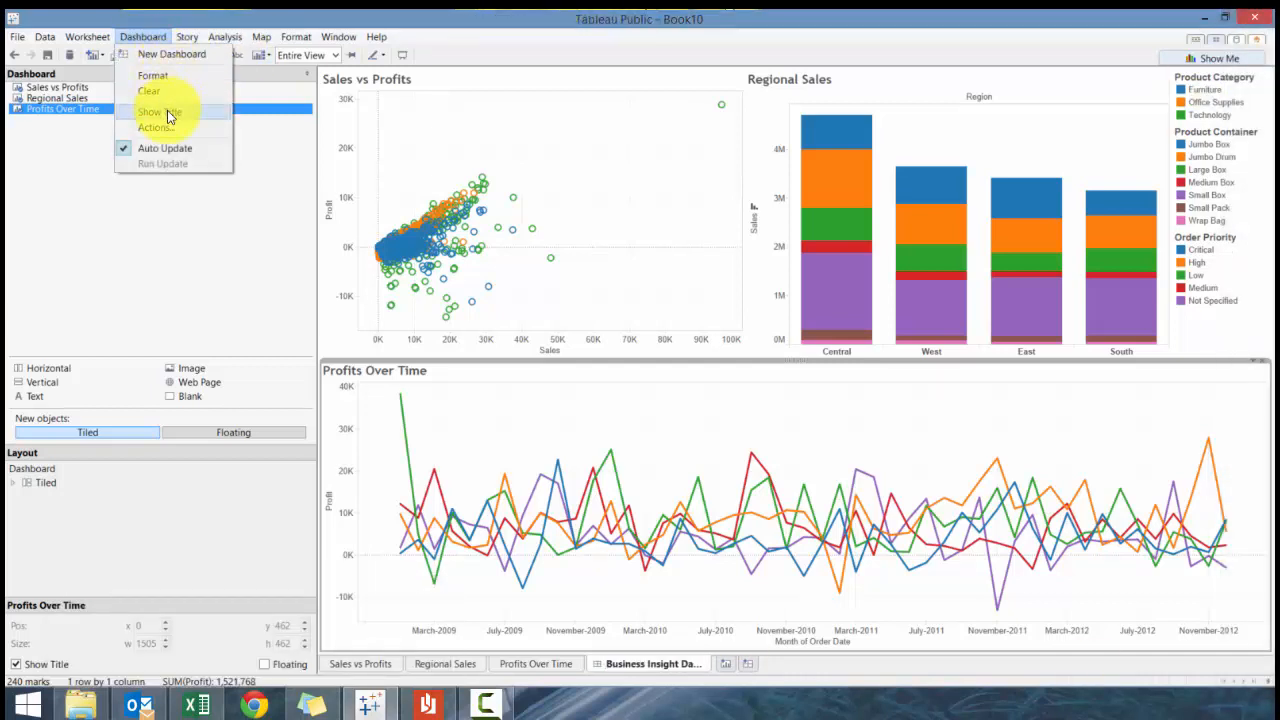
click(159, 111)
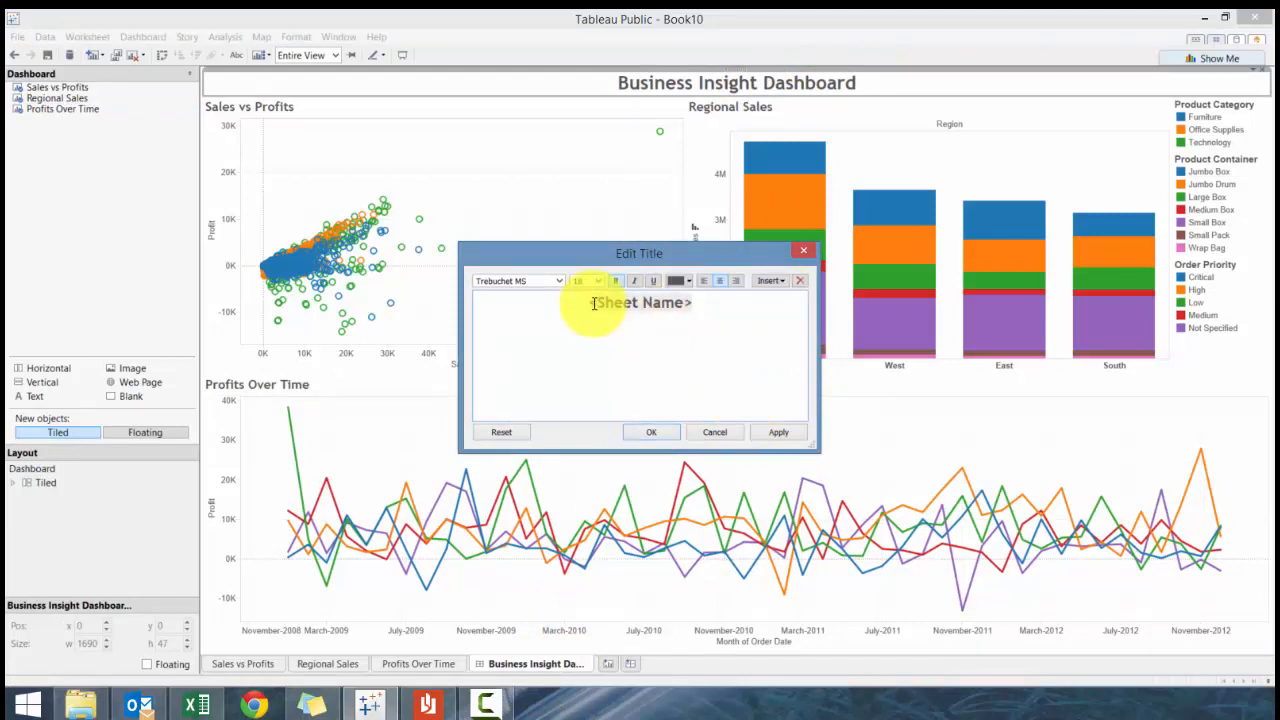
click(770, 280)
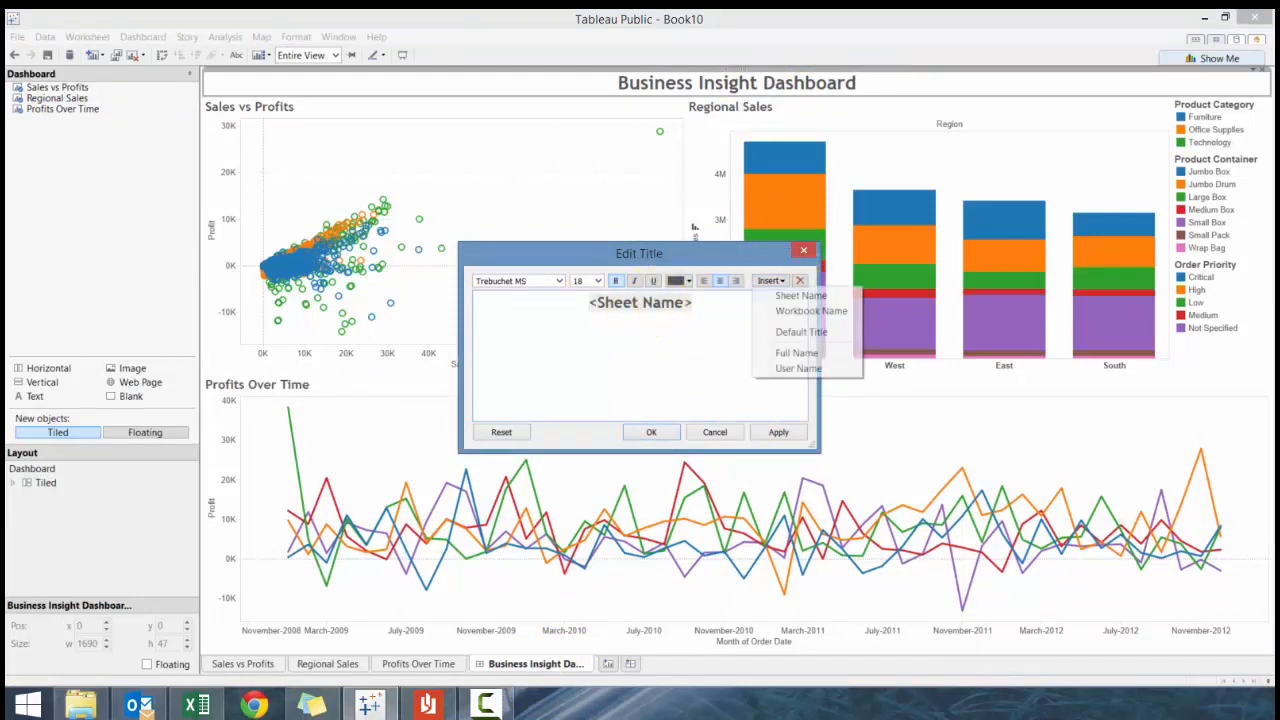
mouse_move(795, 310)
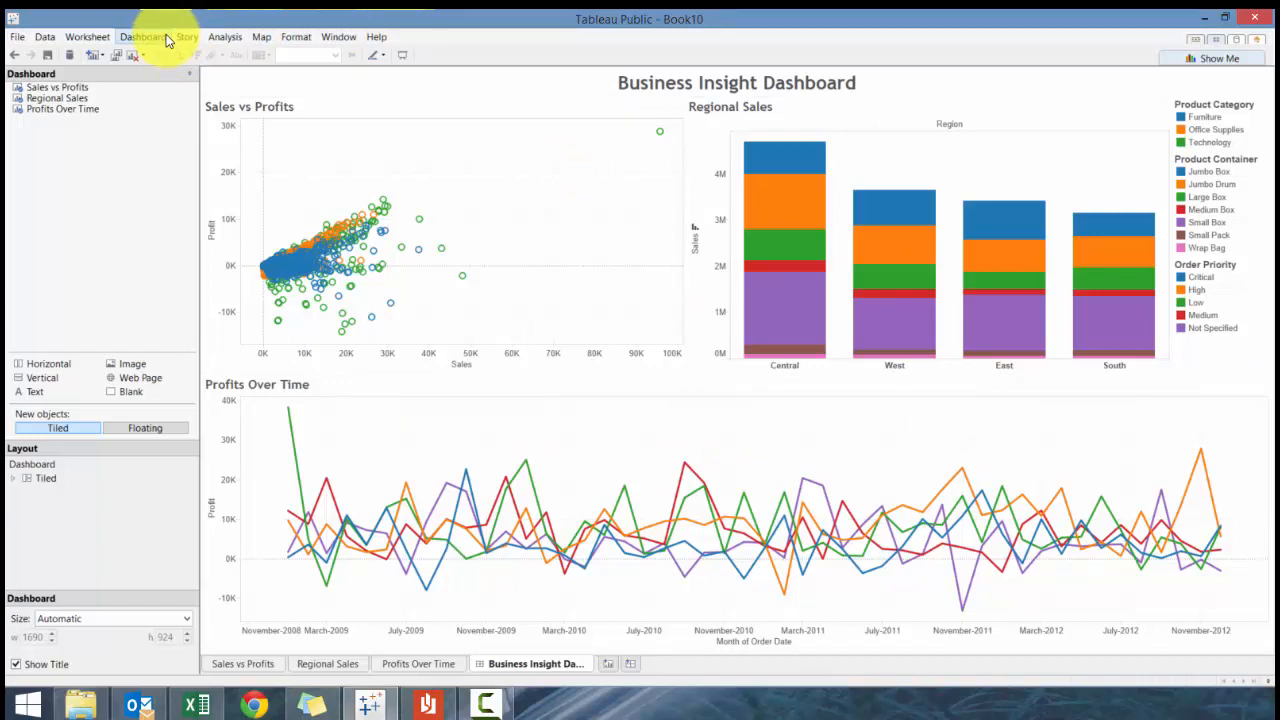
Step: Add a select-triggered filter action named Interative Filtering linking all three sheets
click(142, 37)
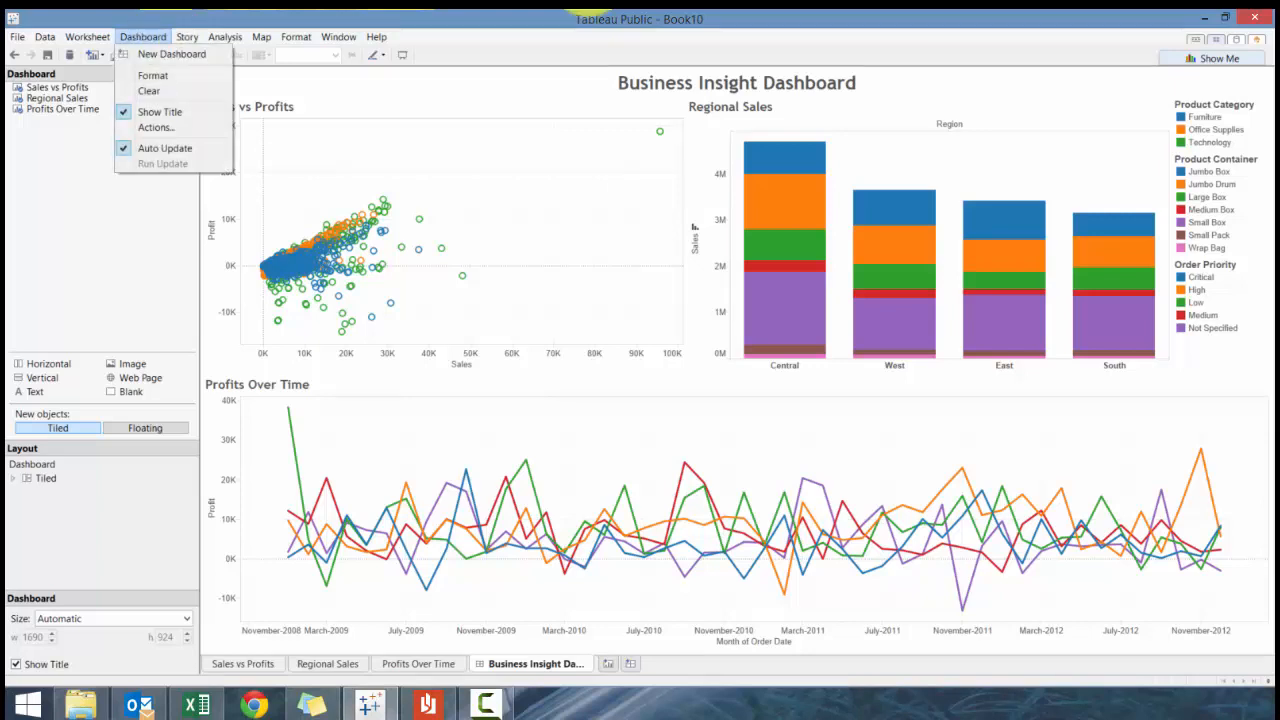
click(155, 127)
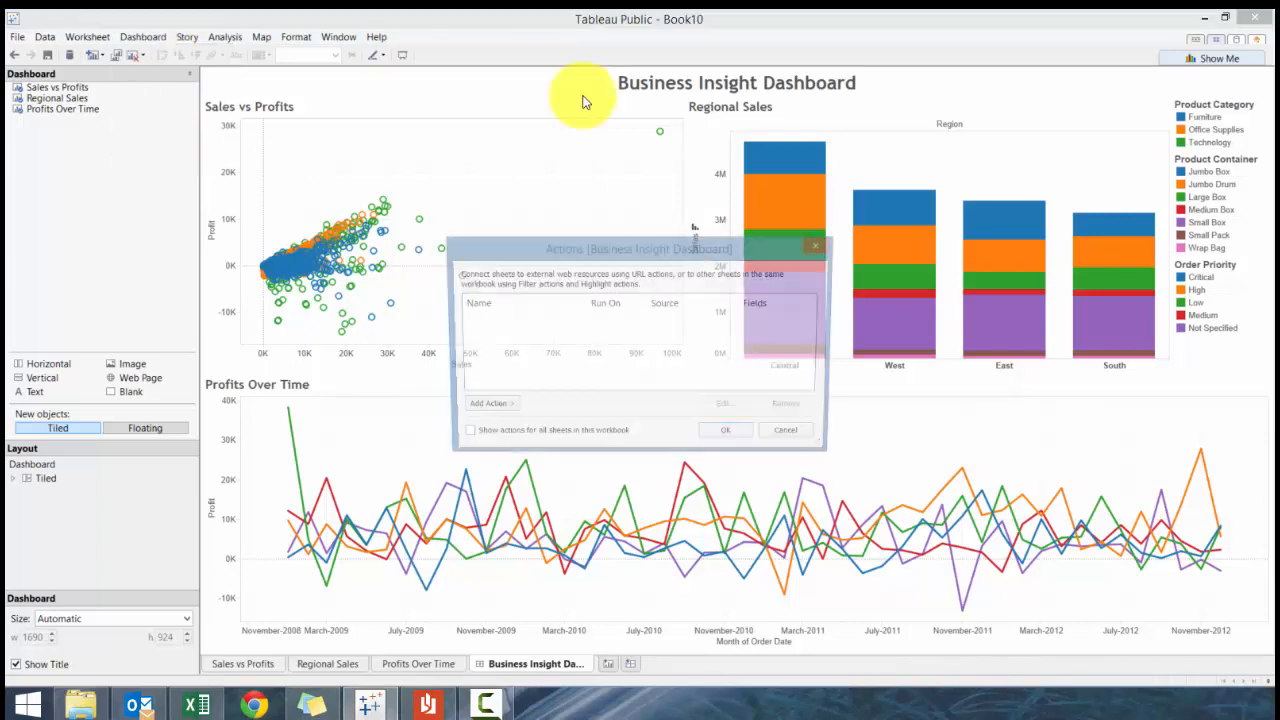
click(485, 408)
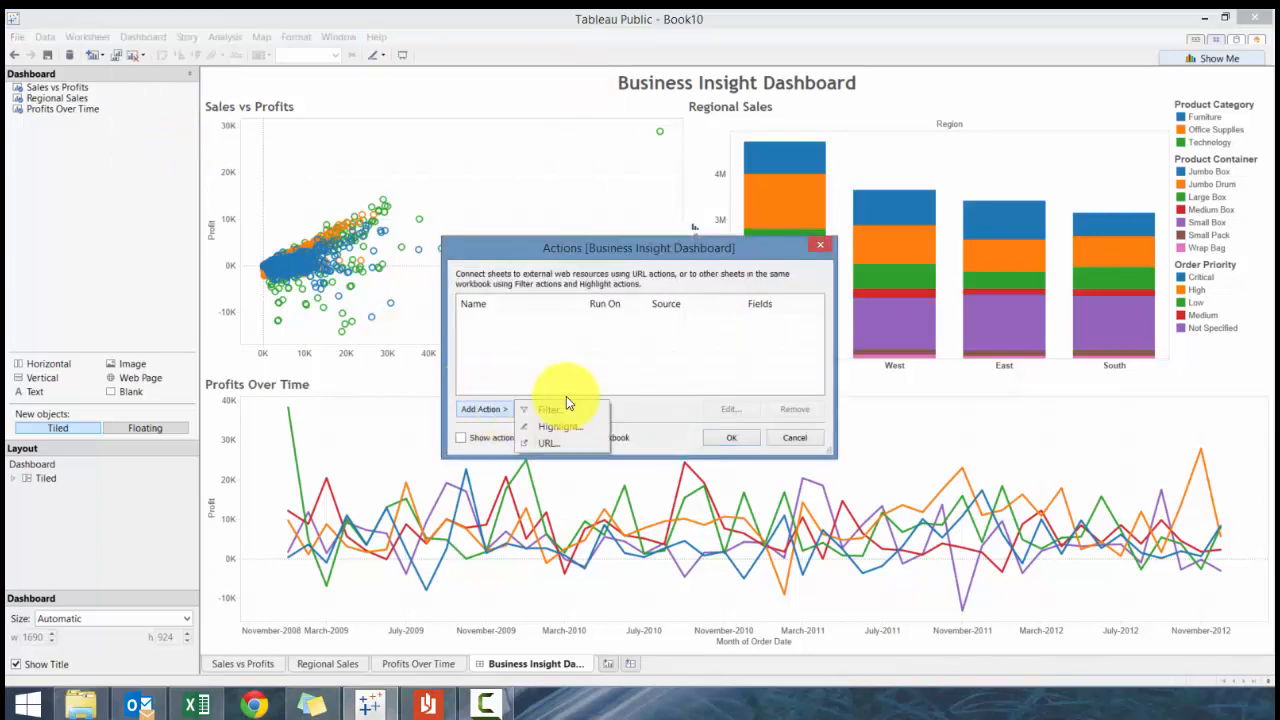
click(549, 409)
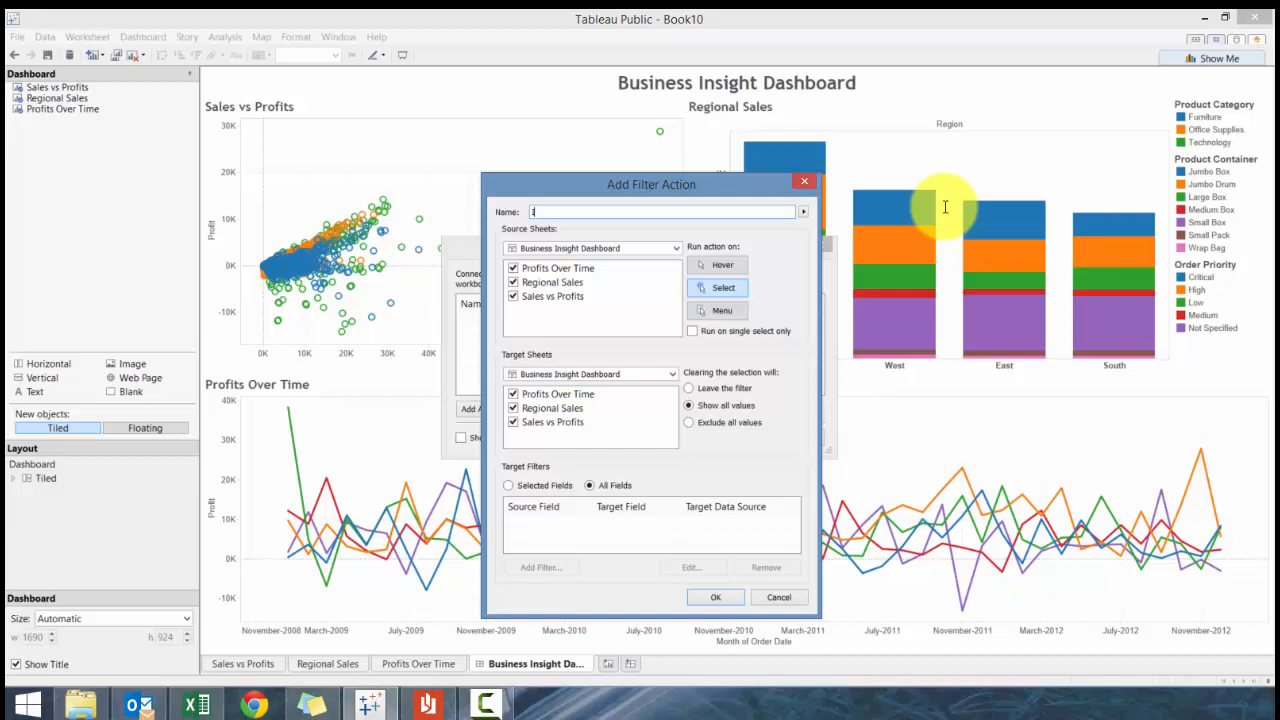
text(Interative Filtering)
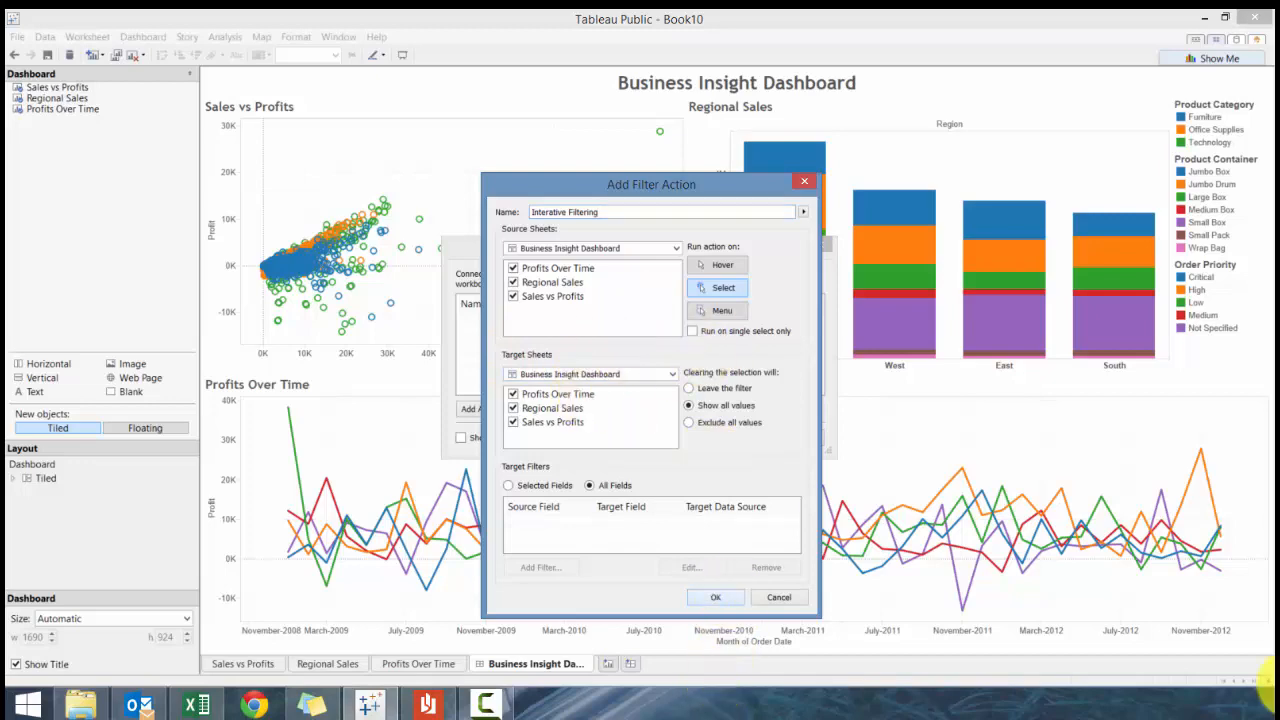
click(715, 597)
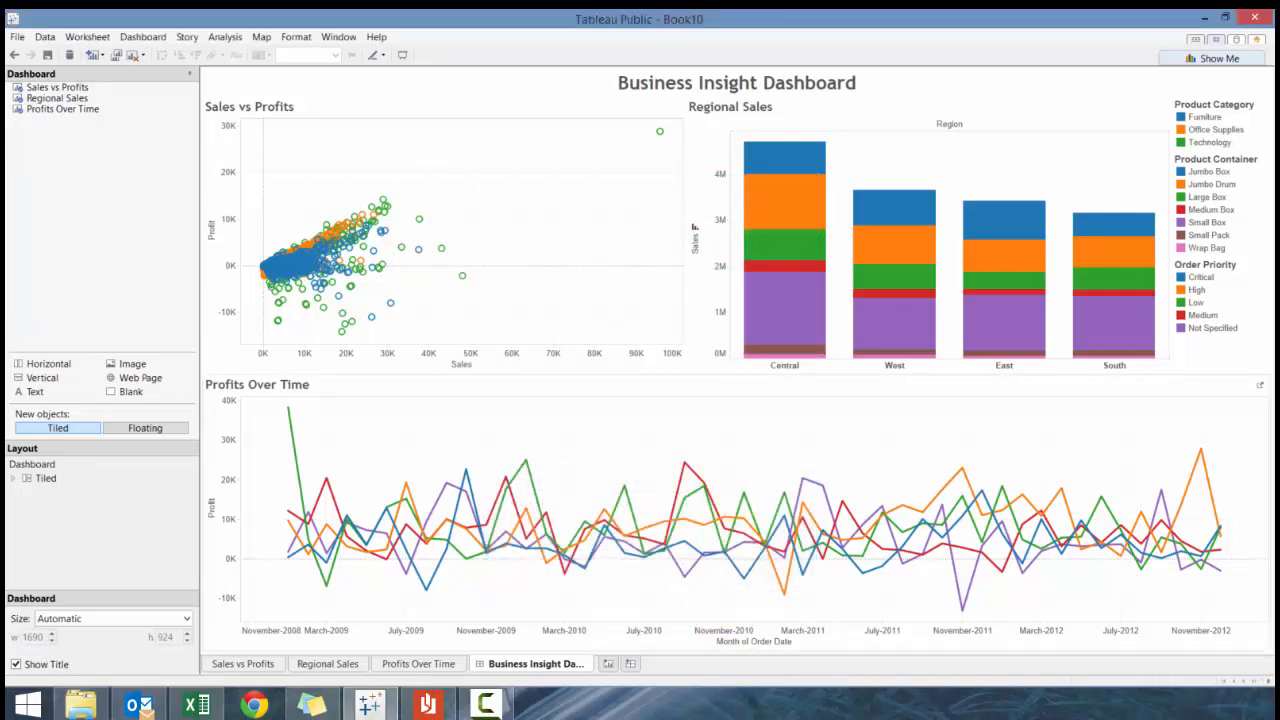
mouse_move(790, 365)
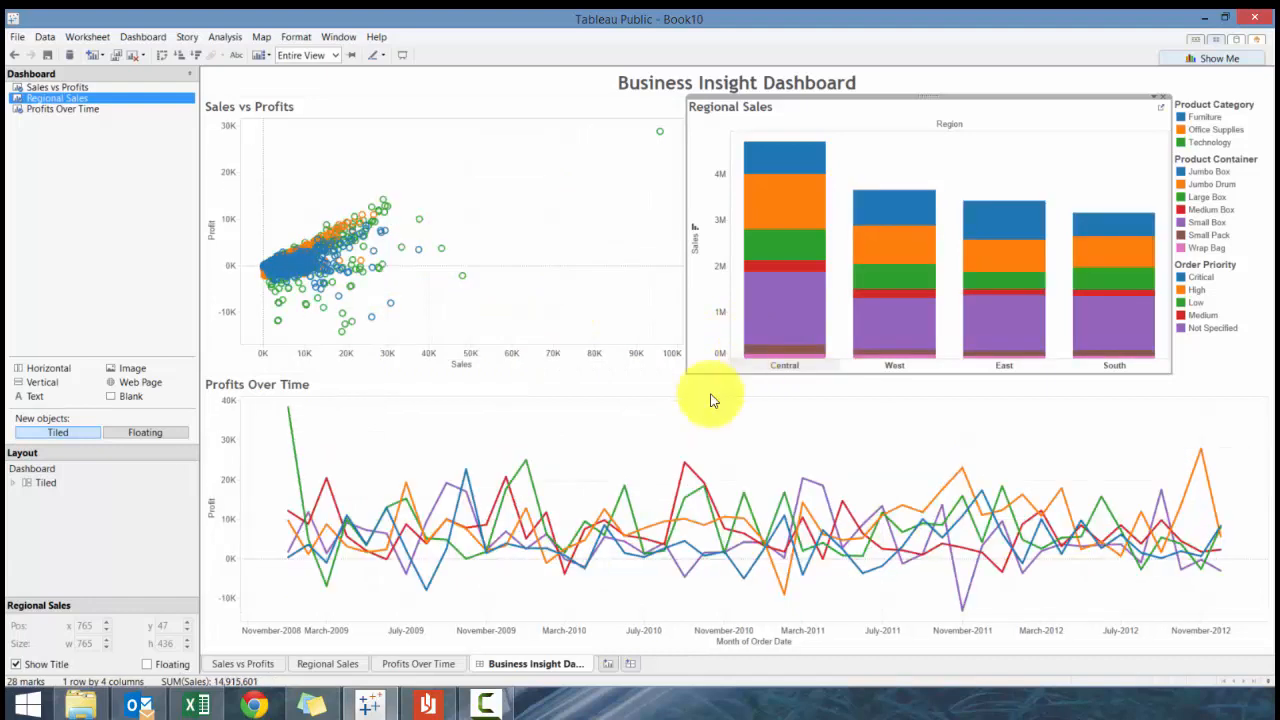
mouse_move(430, 625)
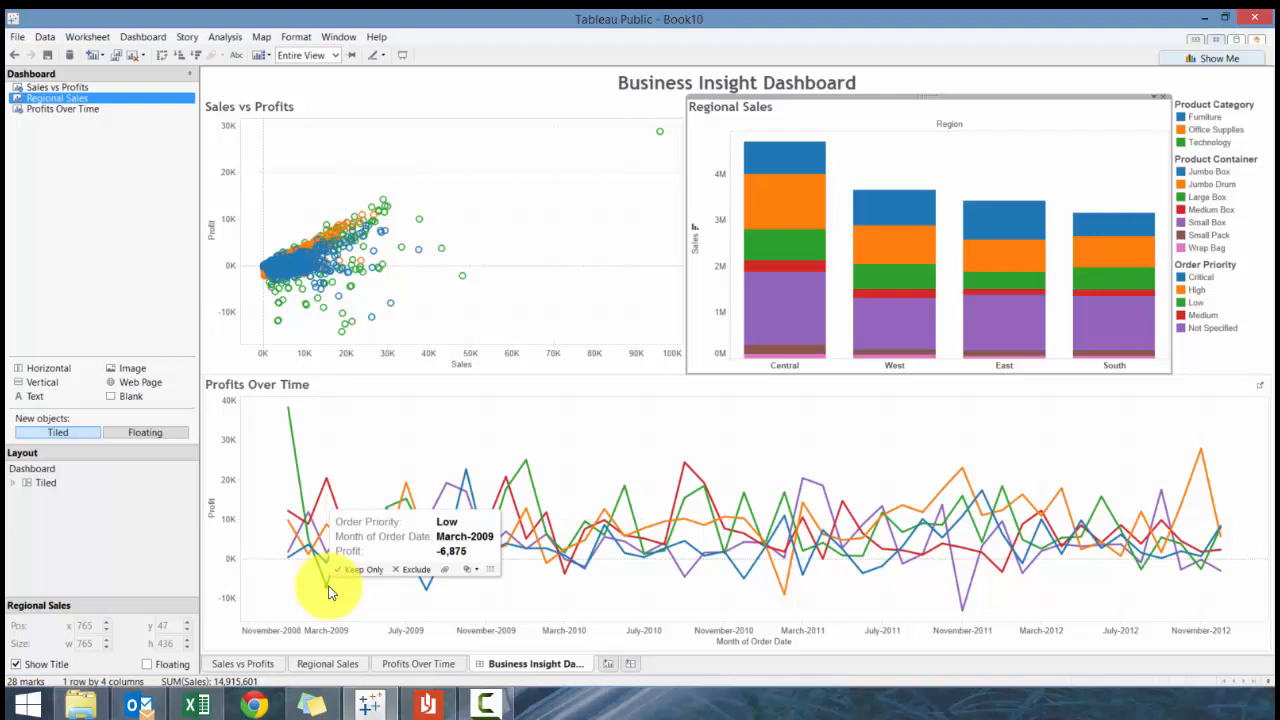
mouse_move(793, 678)
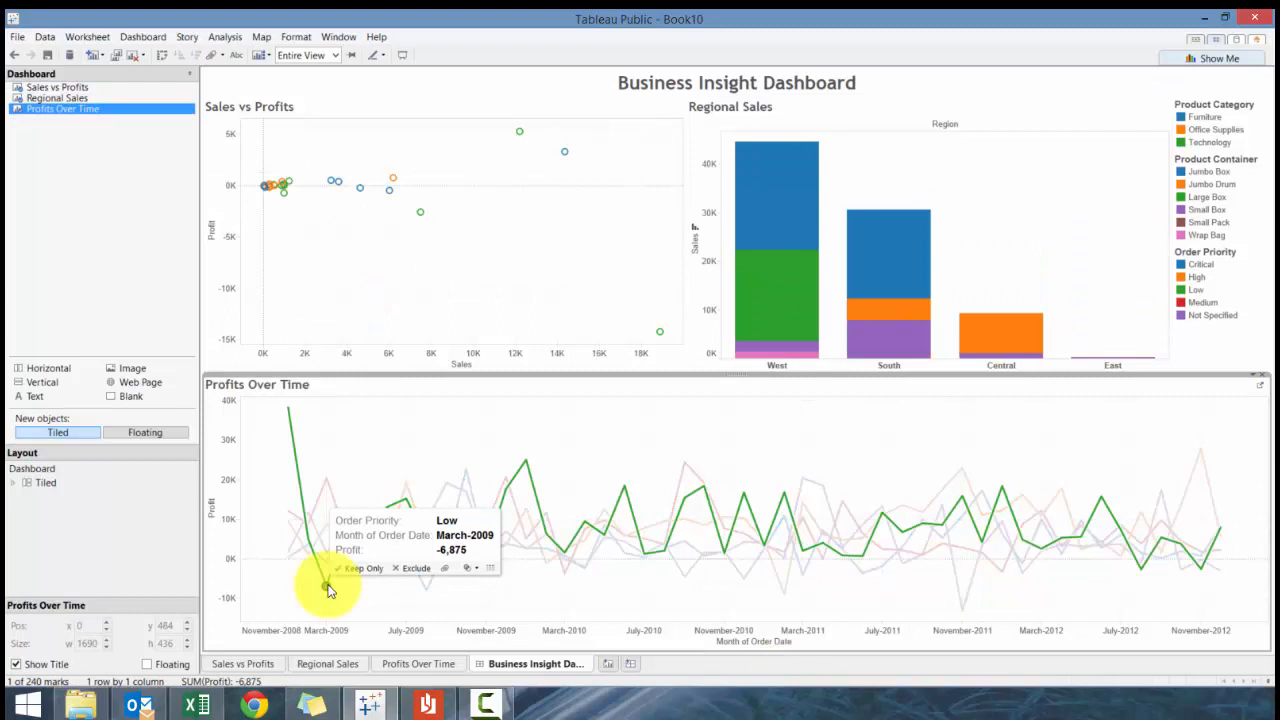
mouse_move(595, 285)
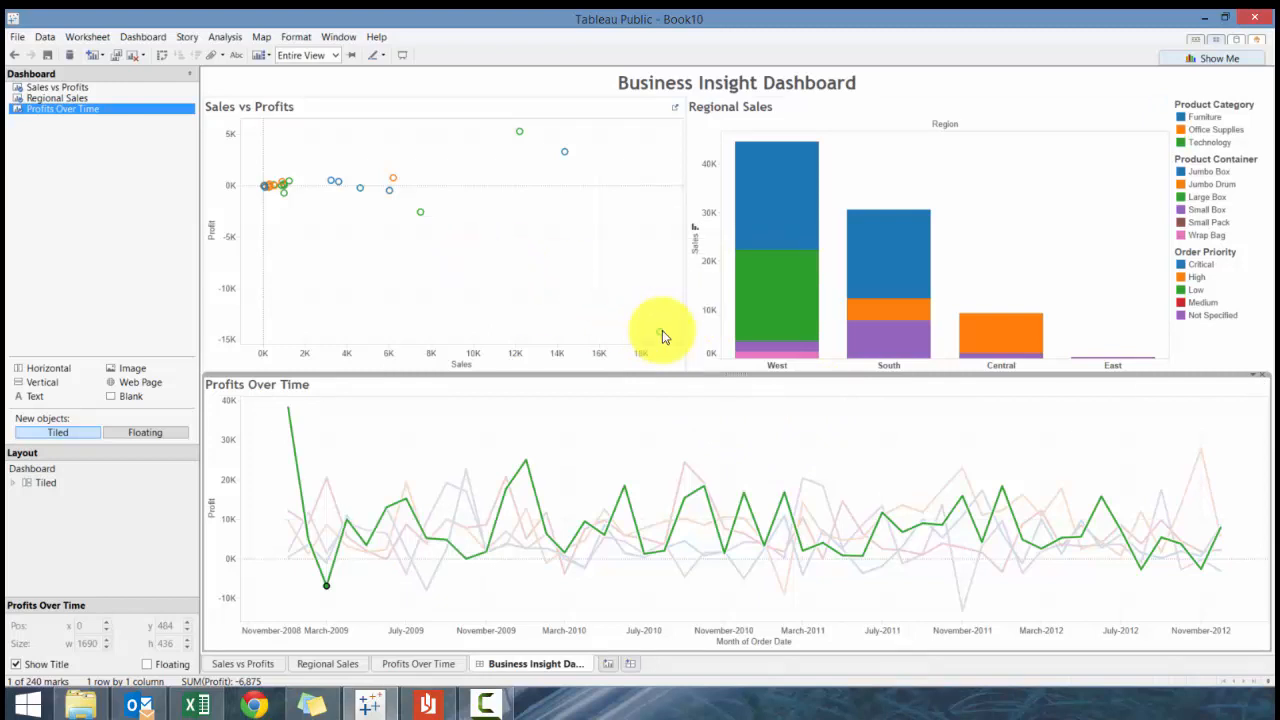
Step: Select the large-loss scatter order and the March-2009 profit dip to confirm cross-filtering, then view Profits Over Time
click(659, 330)
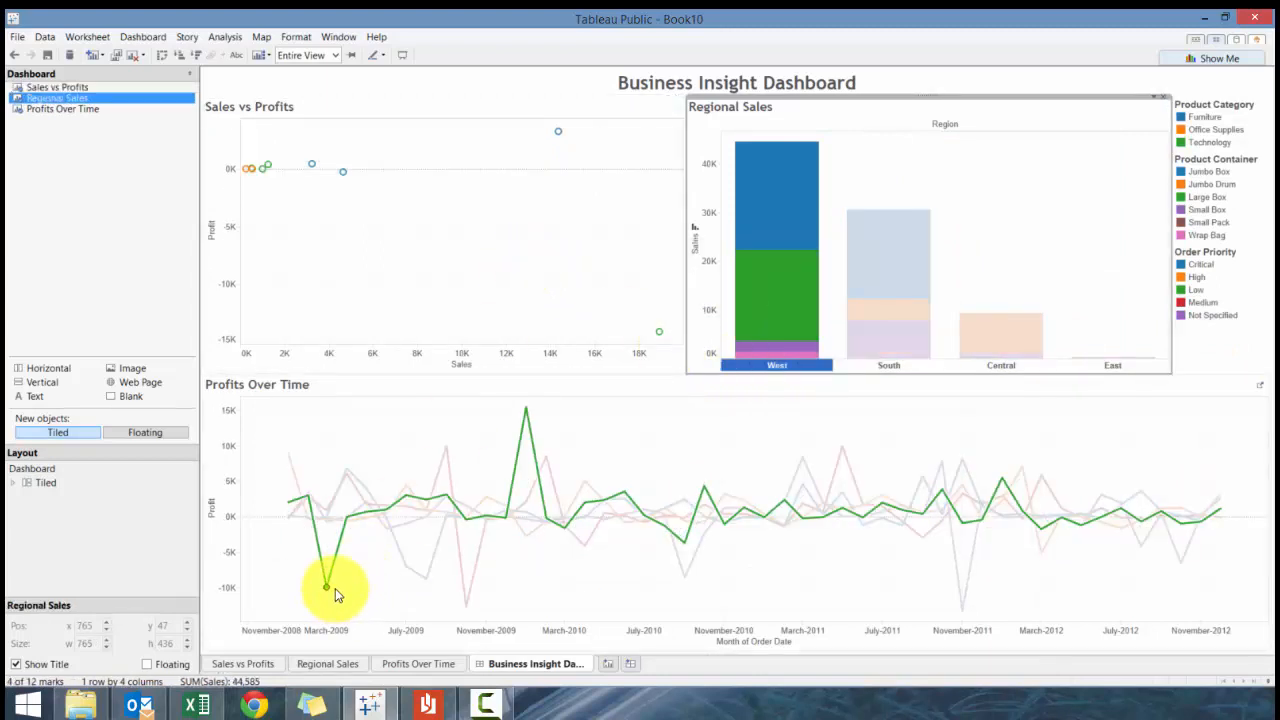
click(326, 586)
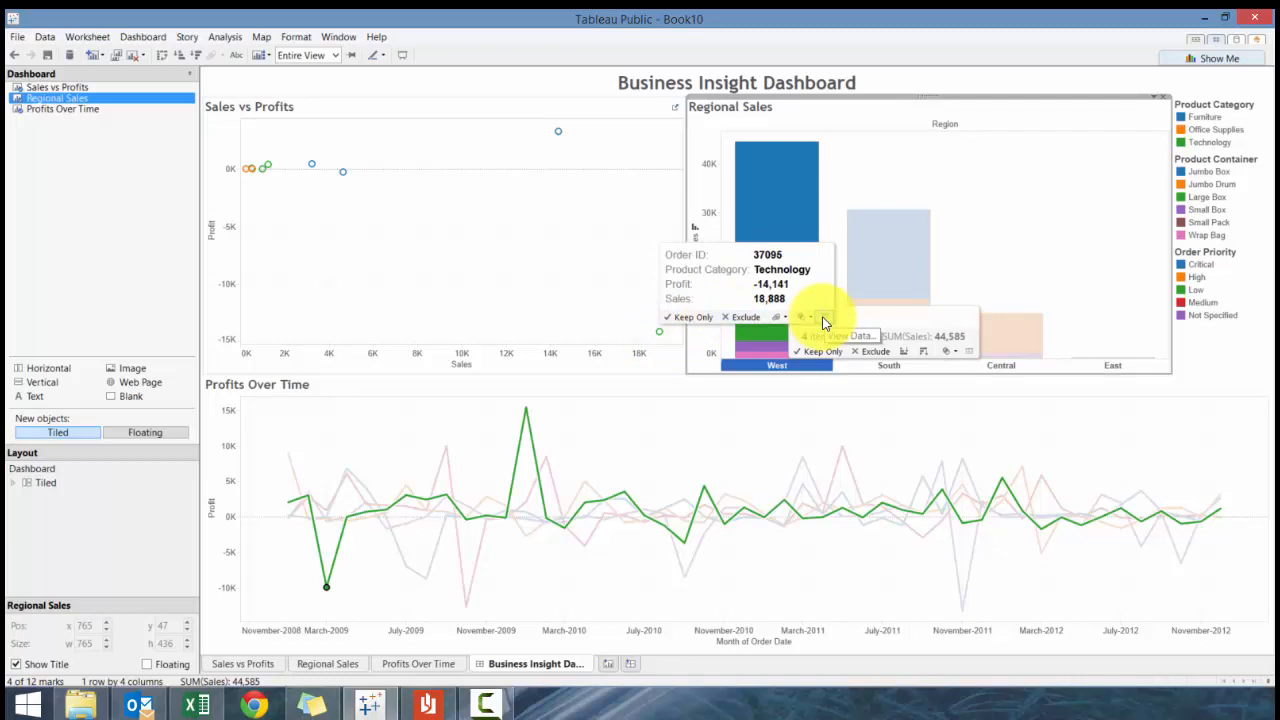
click(824, 317)
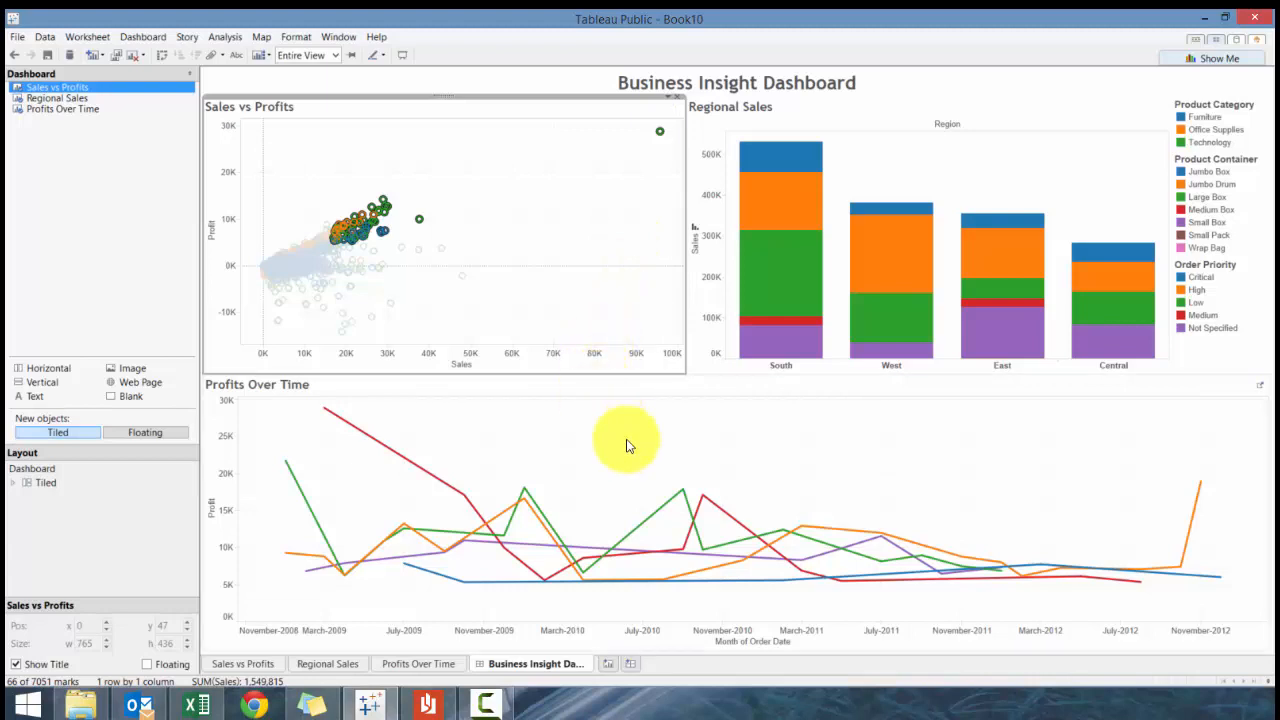
mouse_move(1158, 482)
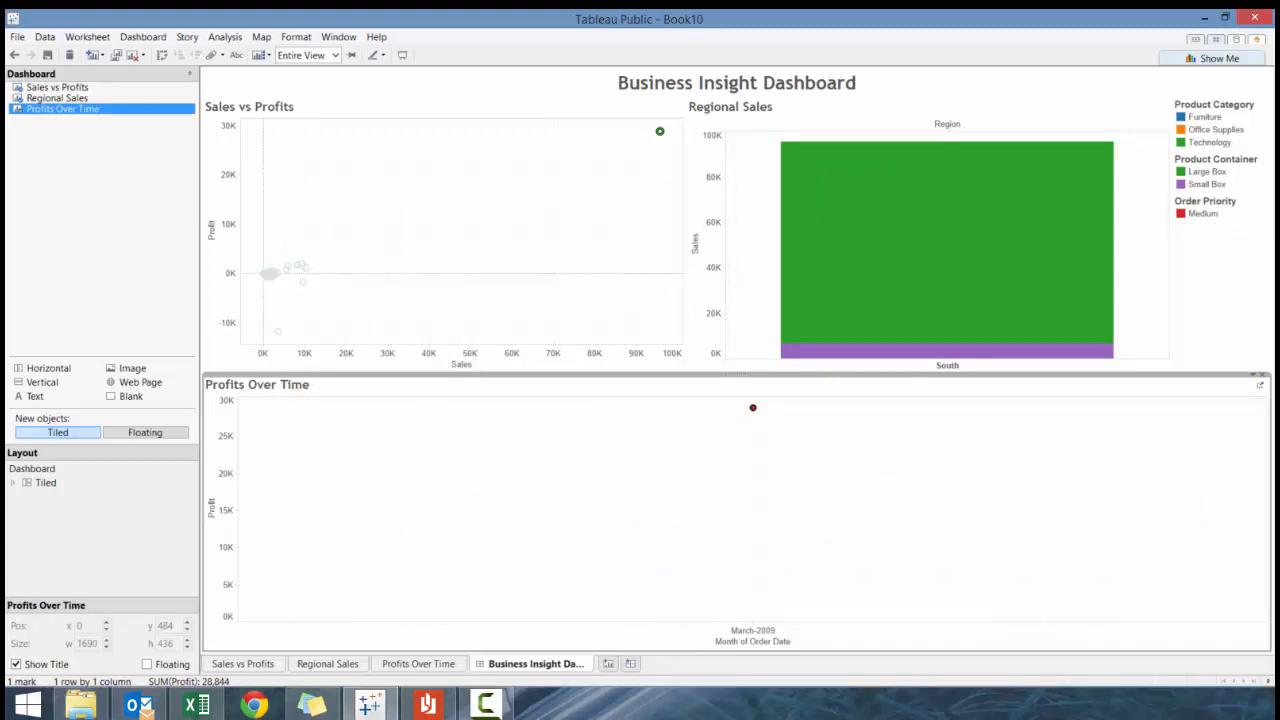
click(847, 358)
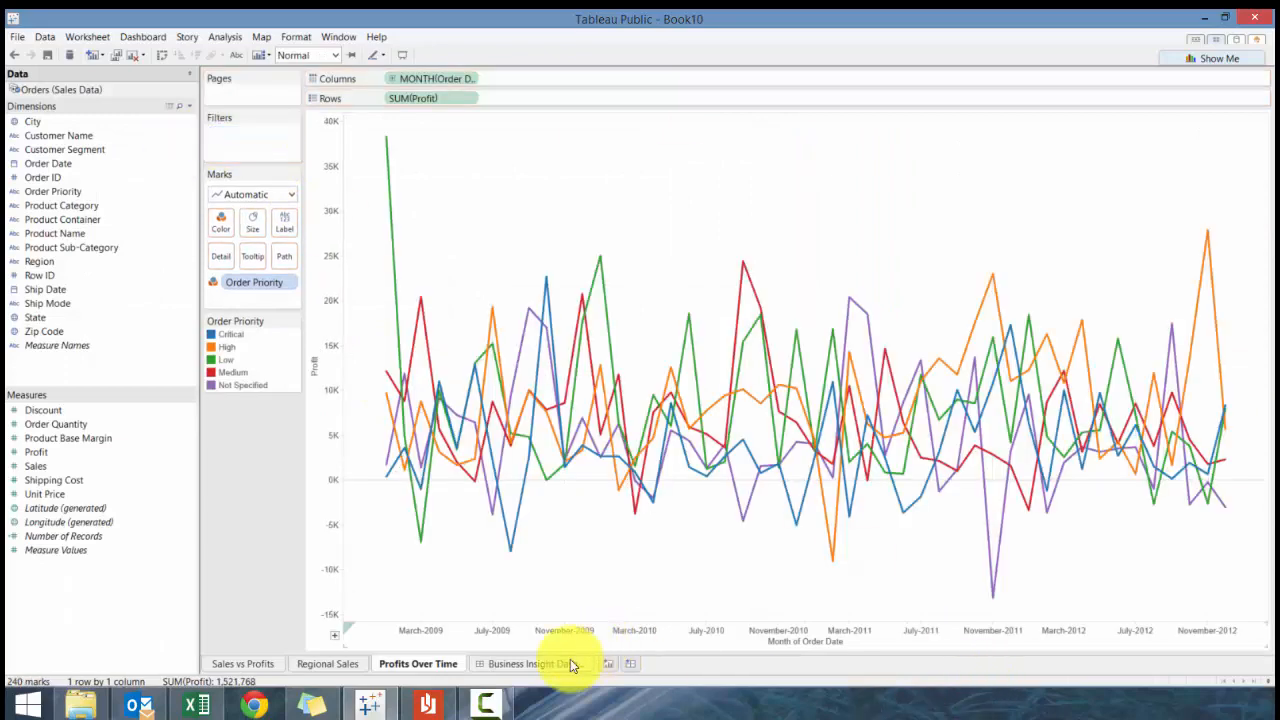
Step: Check the Regional Sales action filter and return to the Business Insight Dashboard unfiltered
click(536, 663)
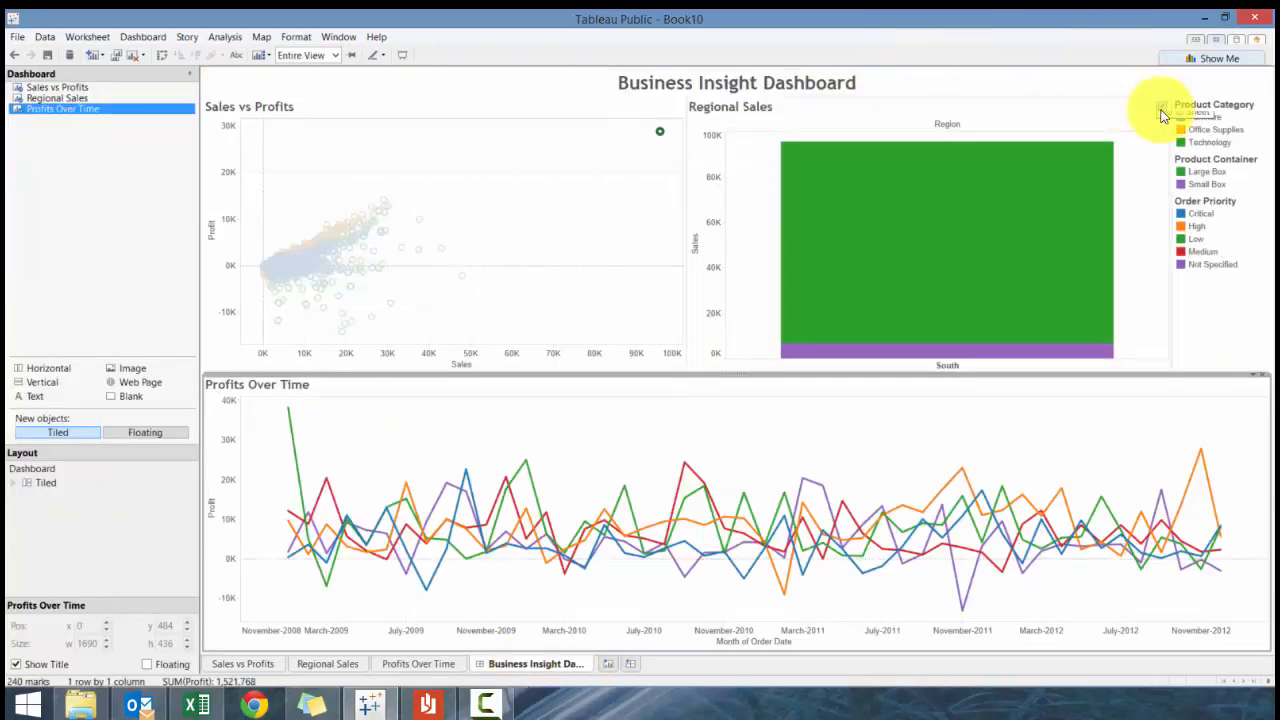
click(327, 663)
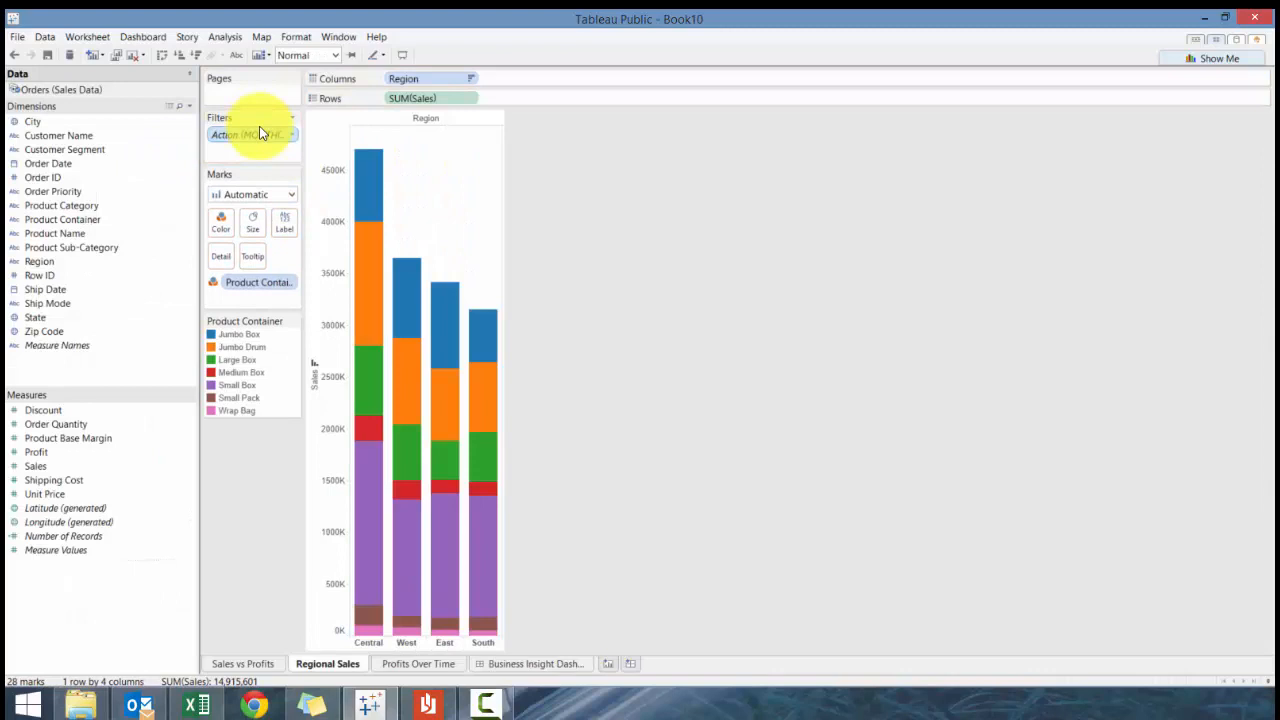
click(536, 663)
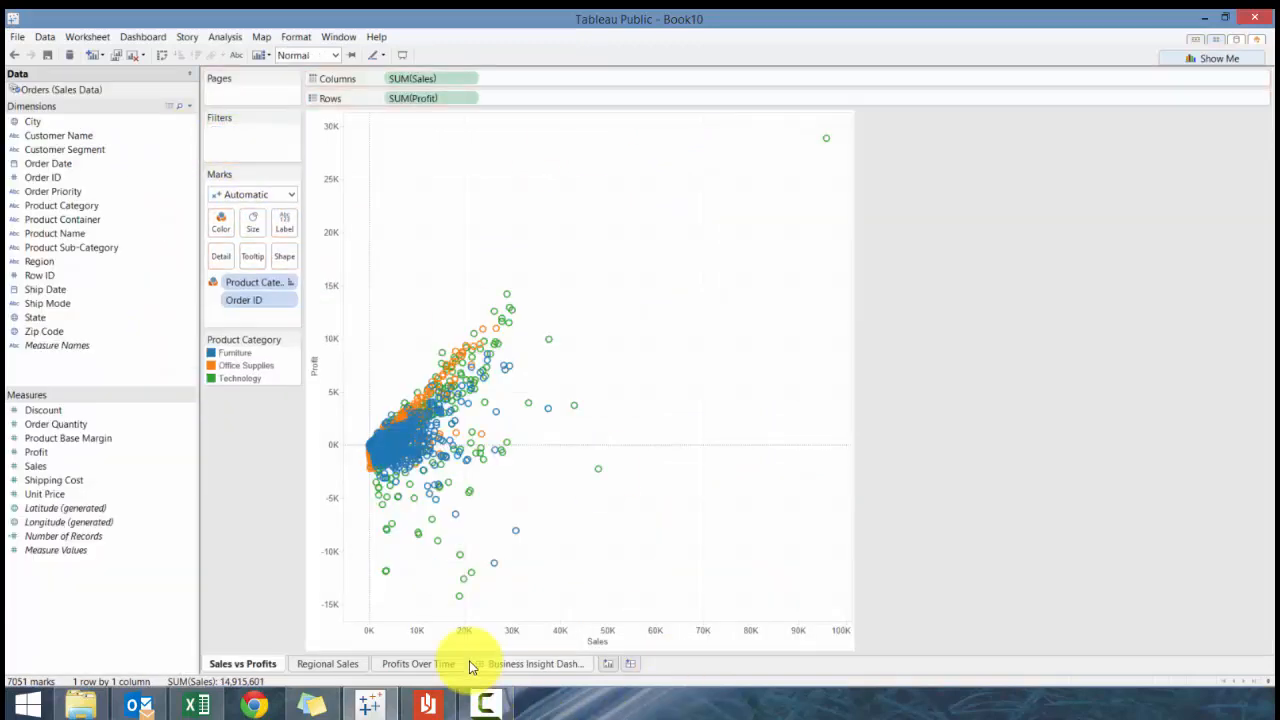
click(537, 663)
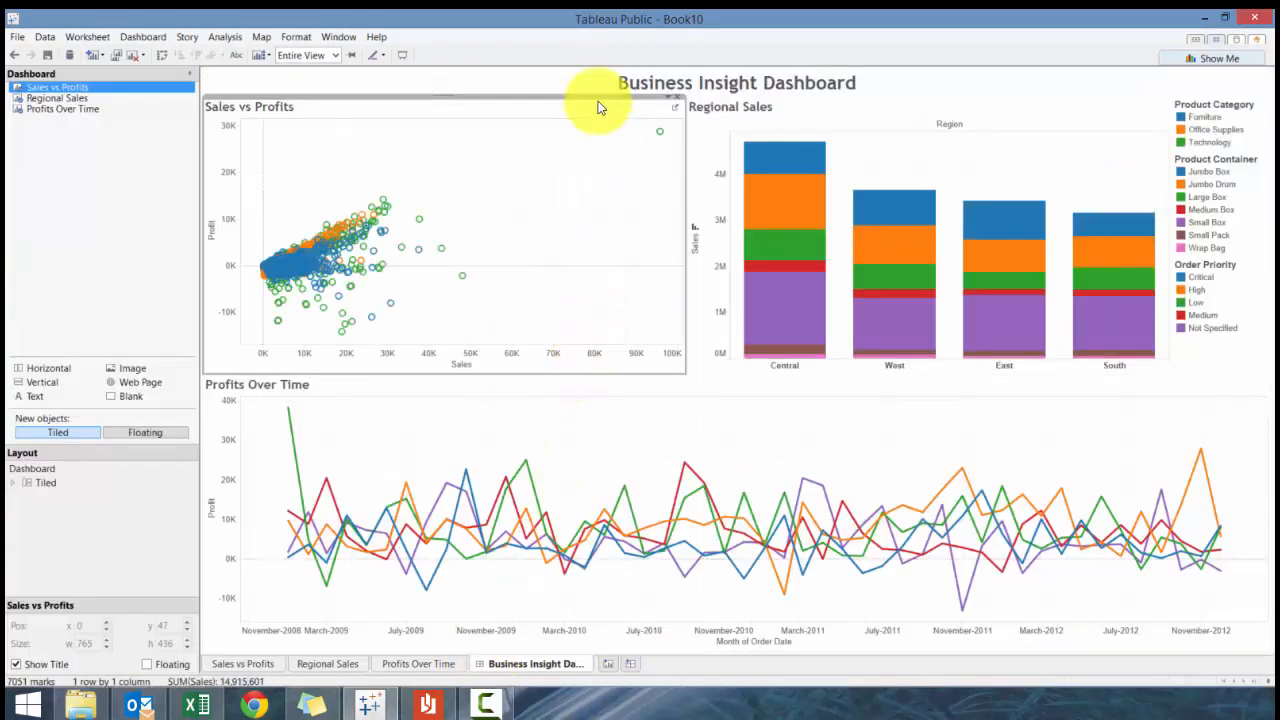
mouse_move(677, 440)
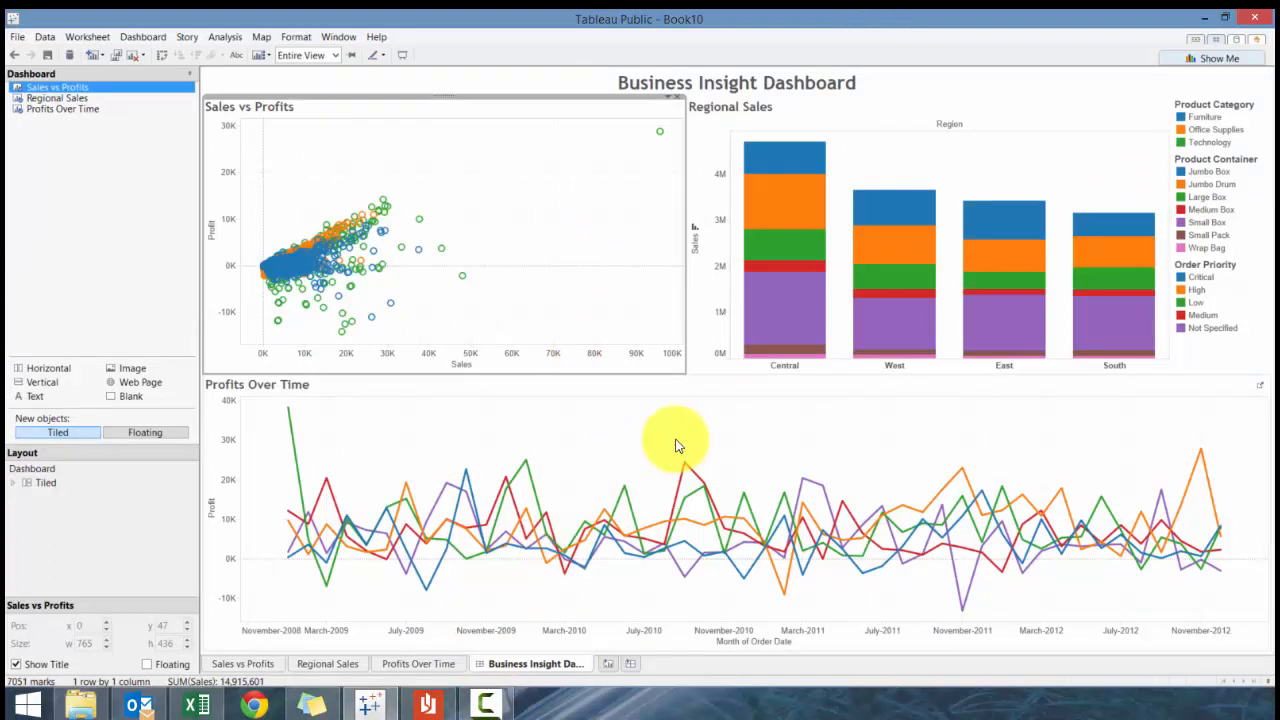
mouse_move(500, 55)
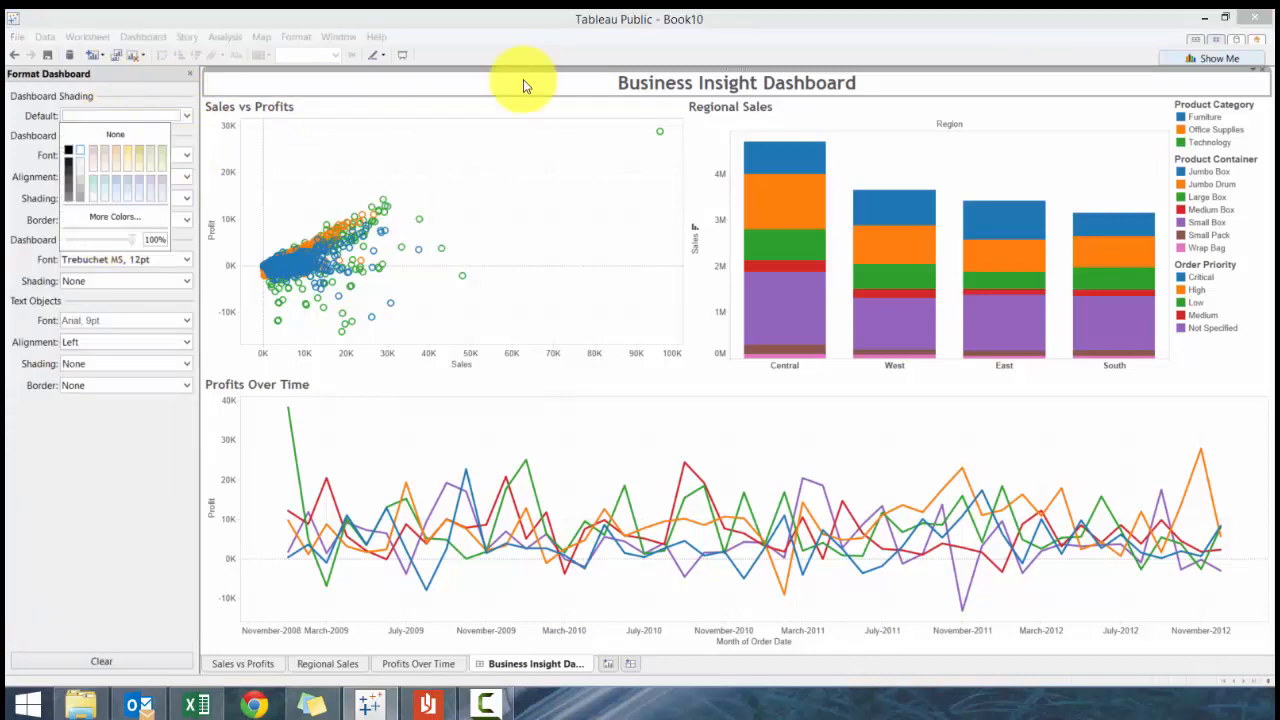
mouse_move(483, 152)
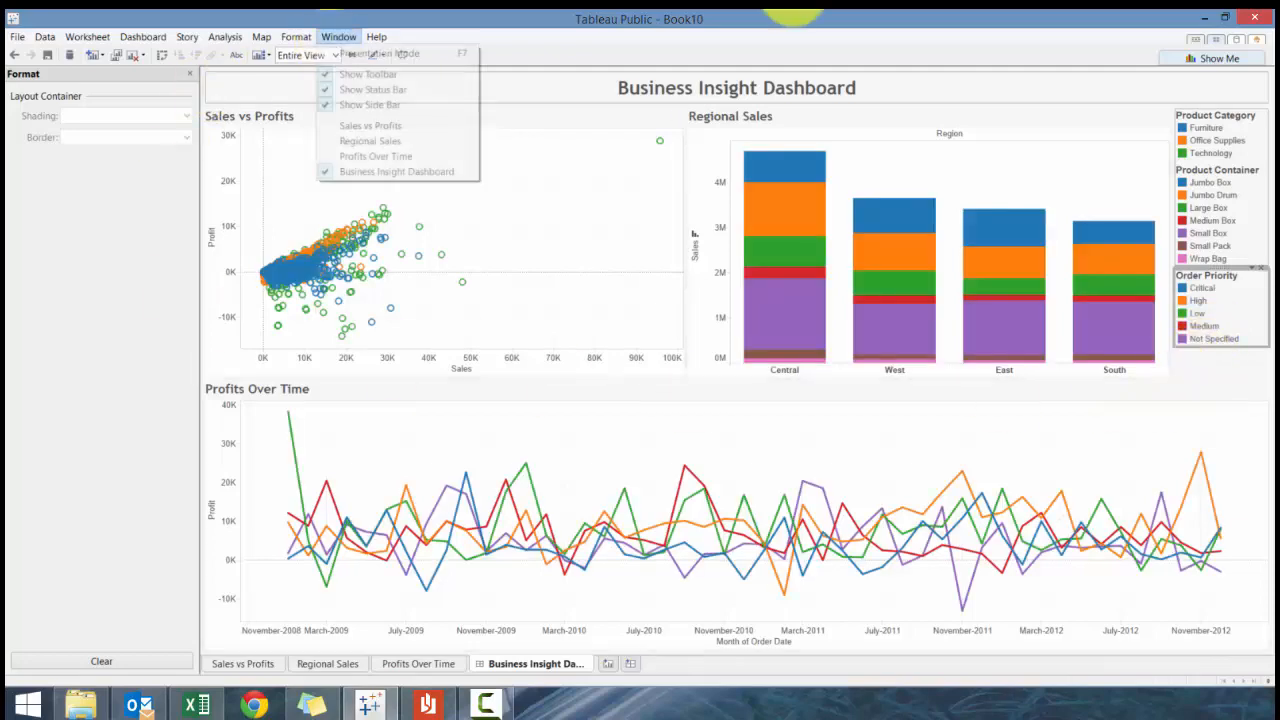
click(380, 53)
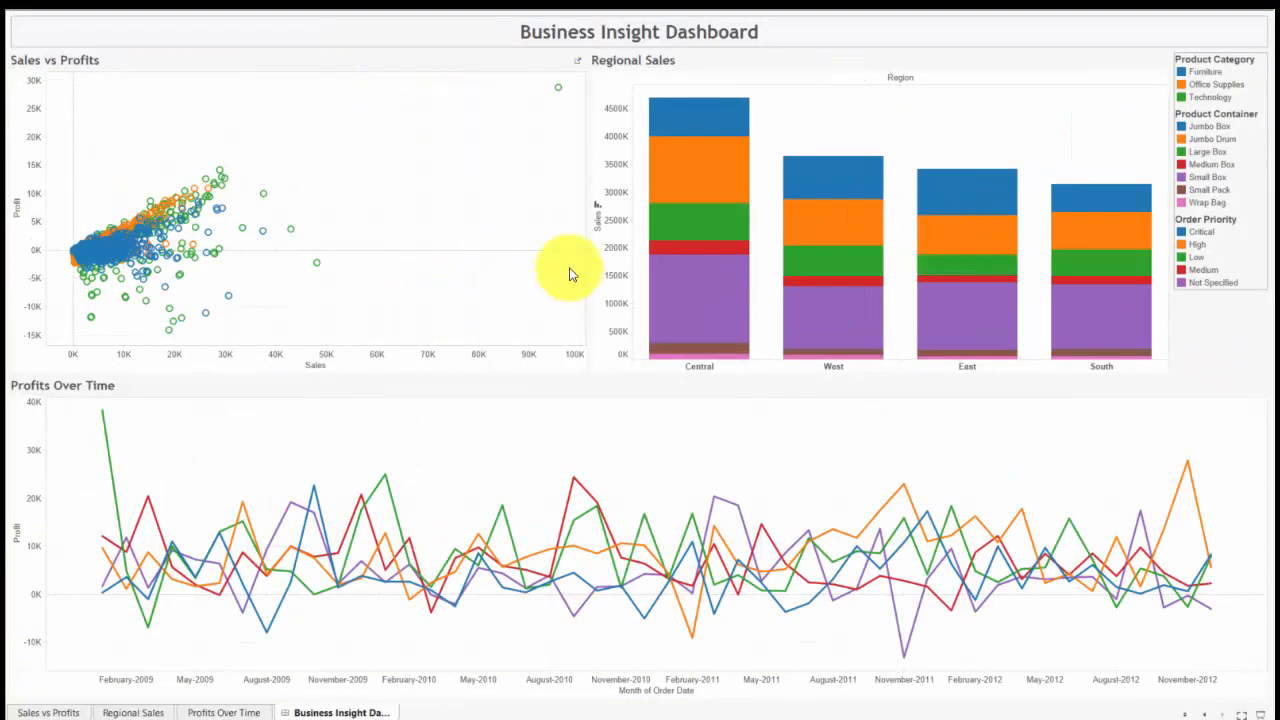
mouse_move(1210, 383)
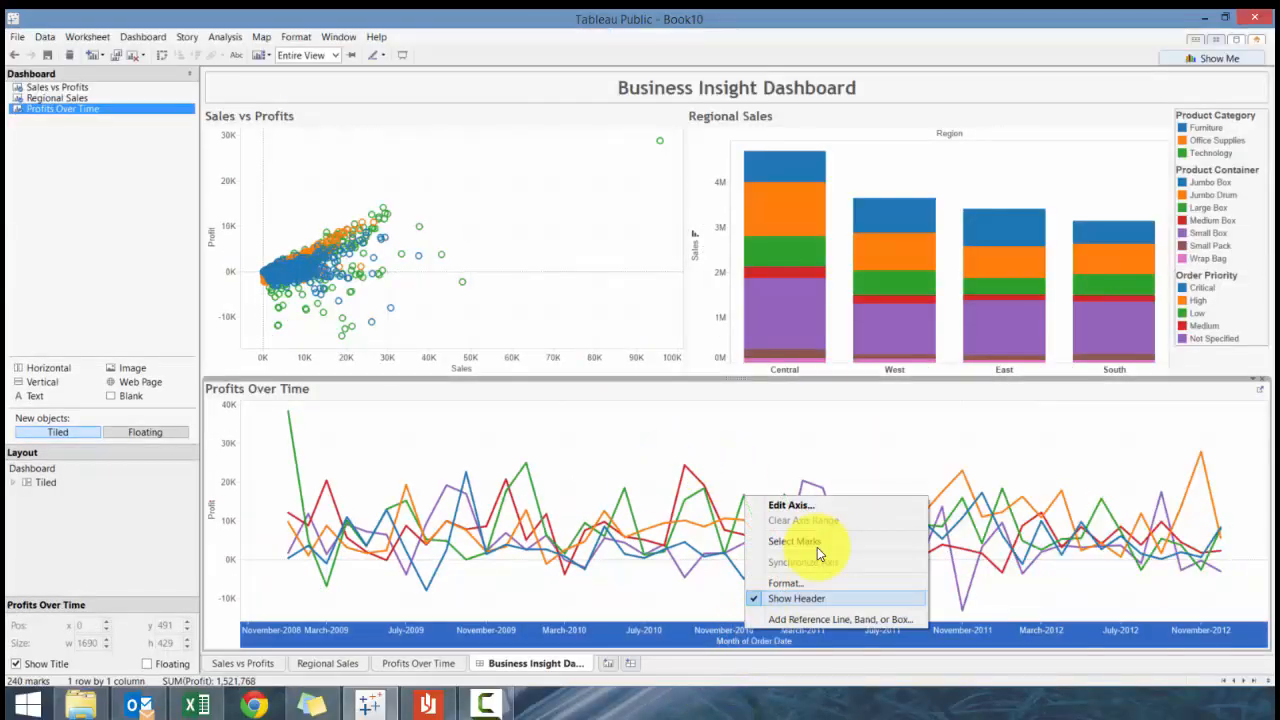
click(791, 504)
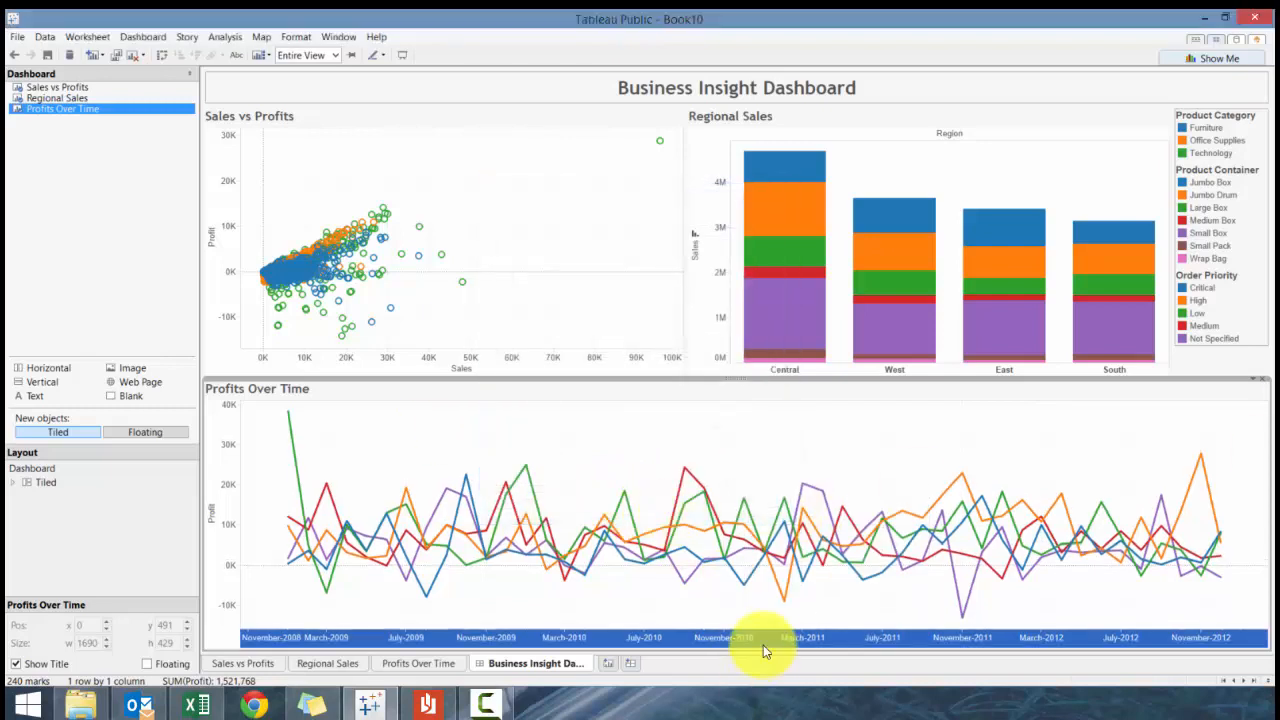
mouse_move(940, 140)
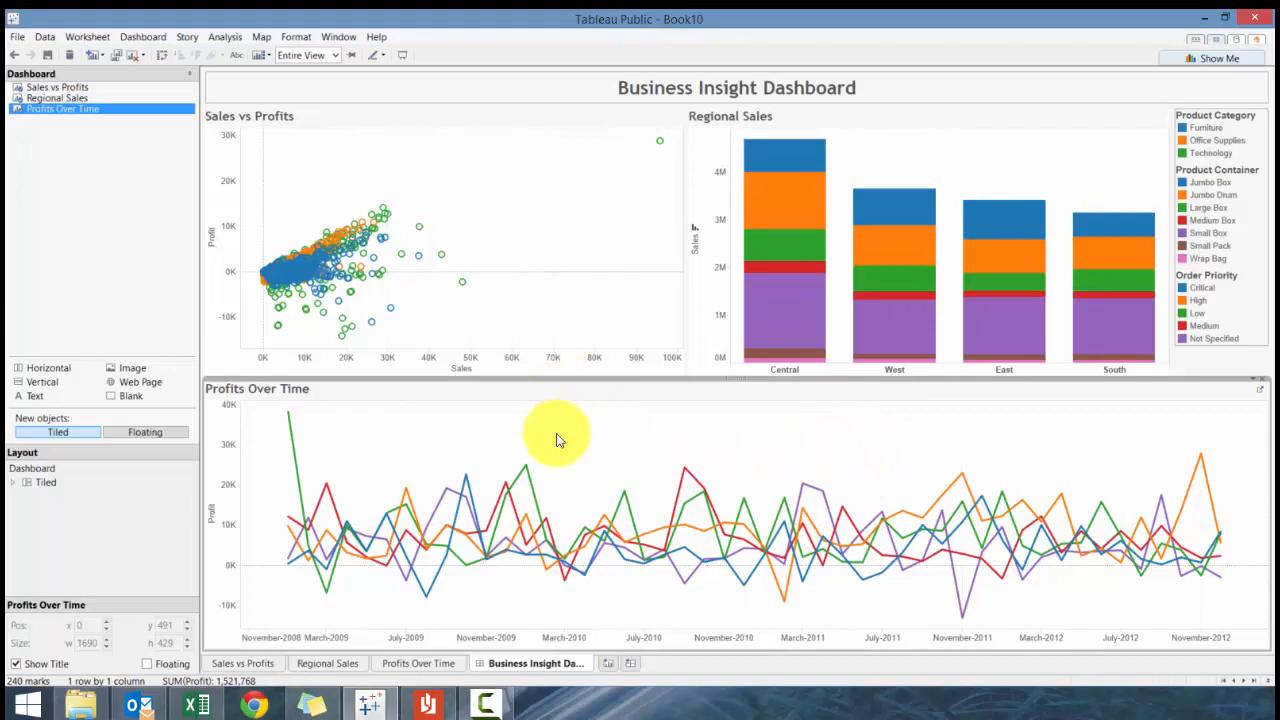
mouse_move(645, 453)
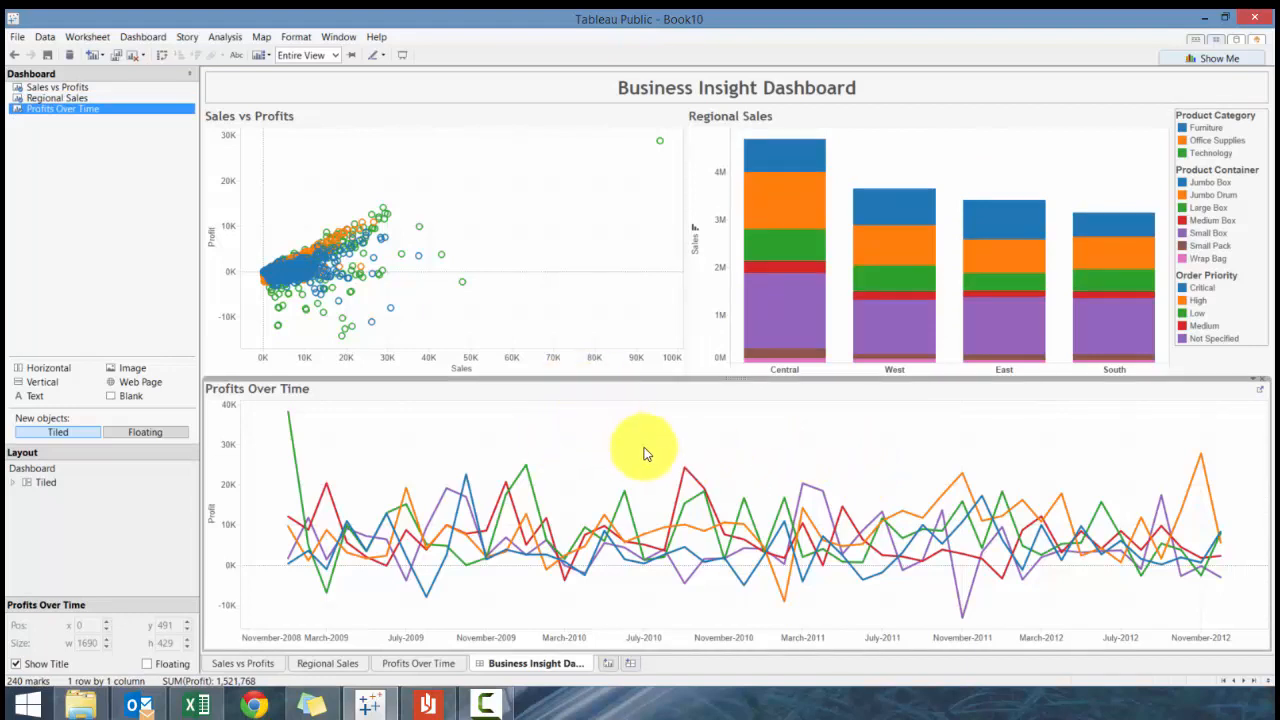
mouse_move(678, 447)
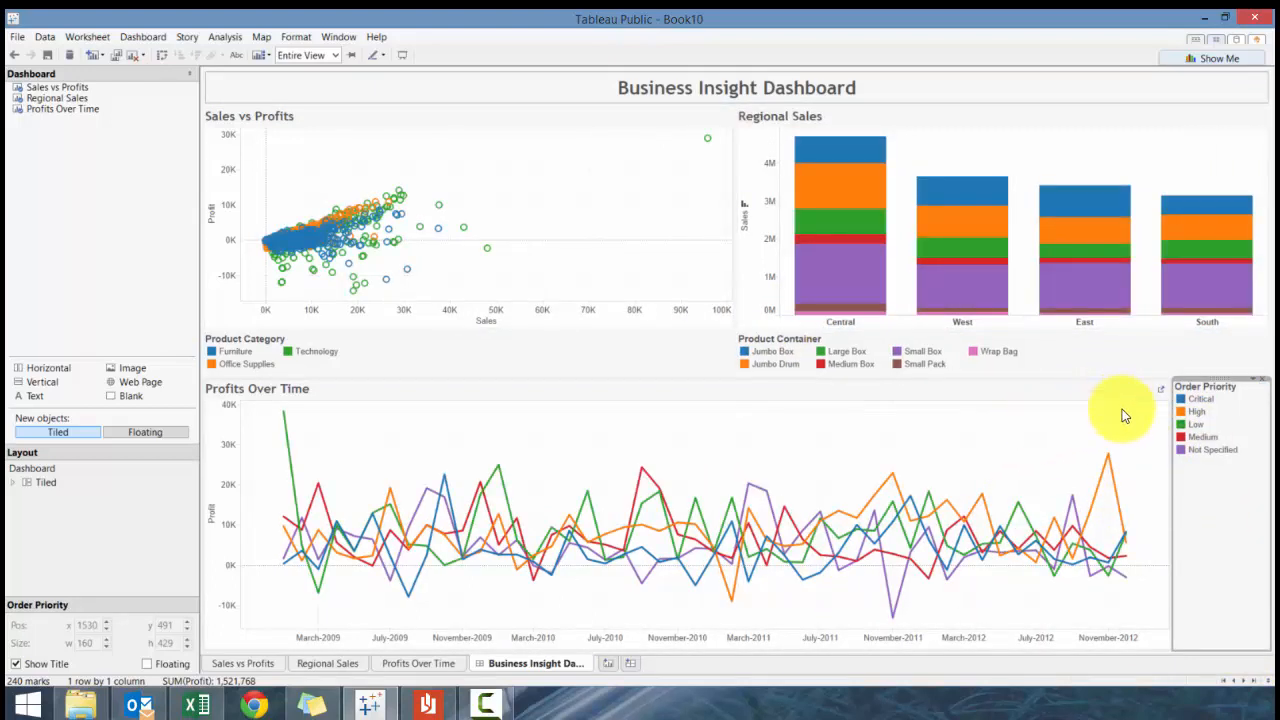
mouse_move(745, 345)
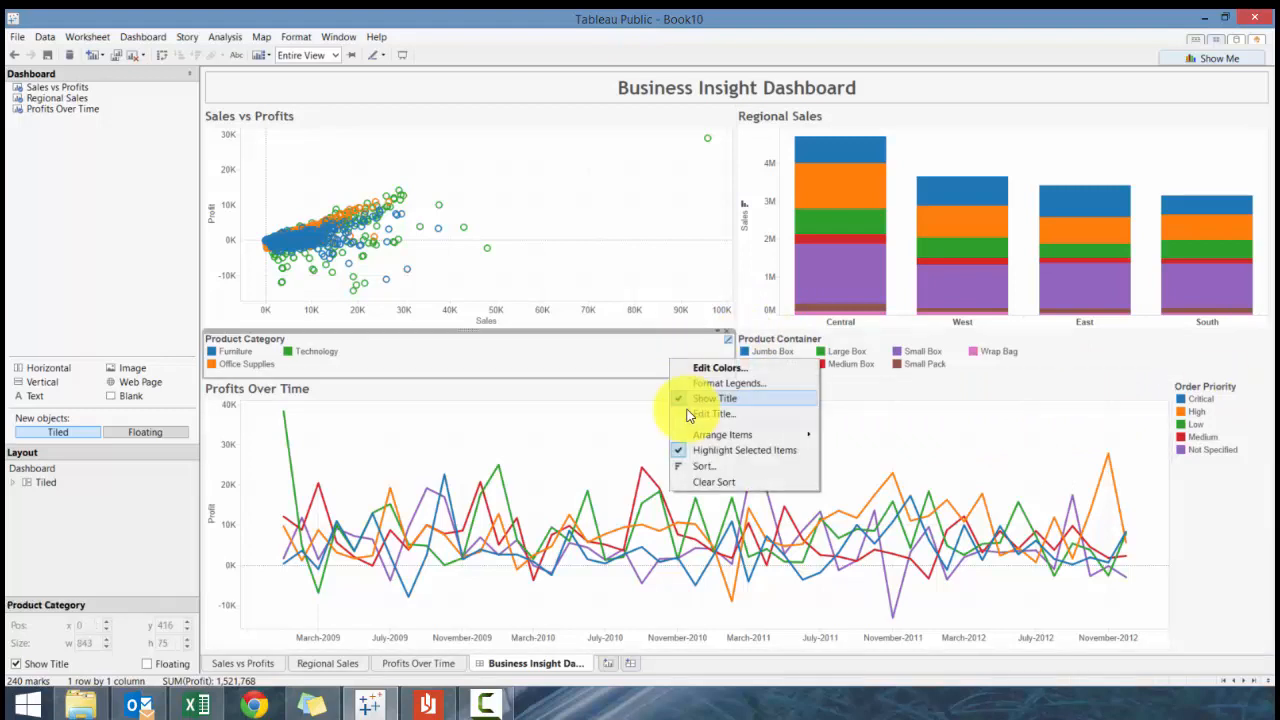
Step: Bring up Format Legends for the Product Category colour legend
click(728, 383)
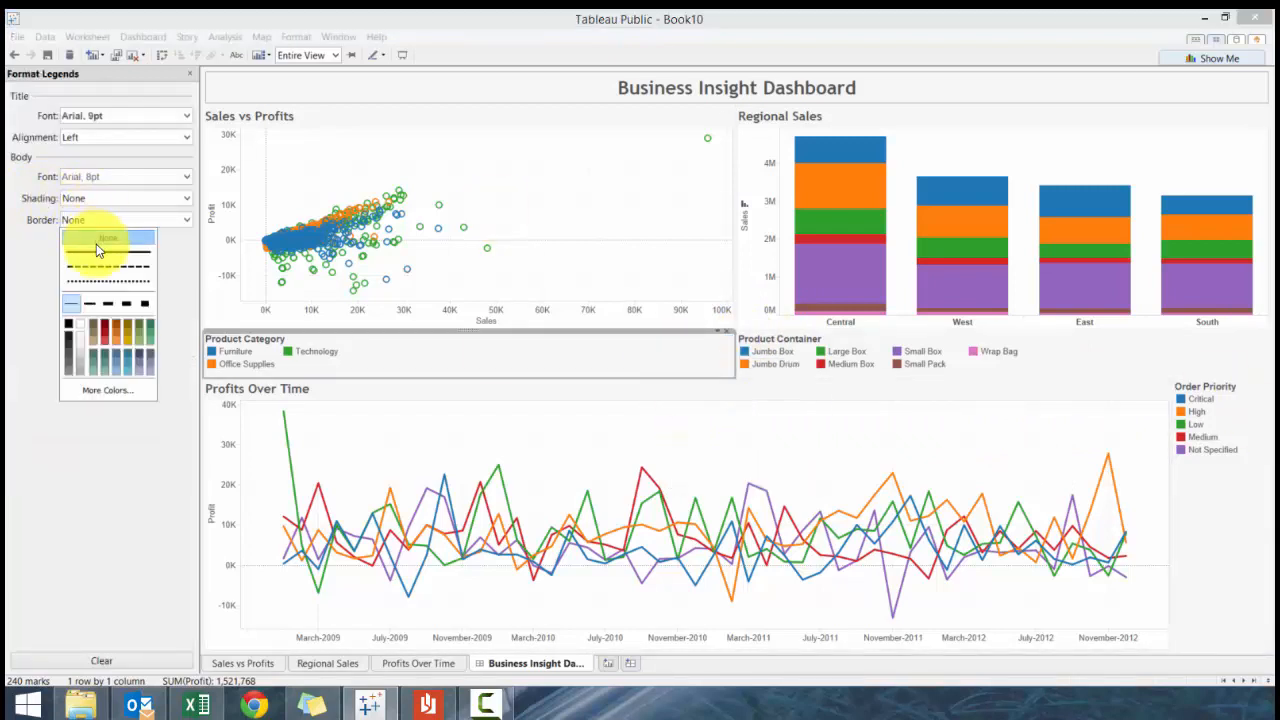